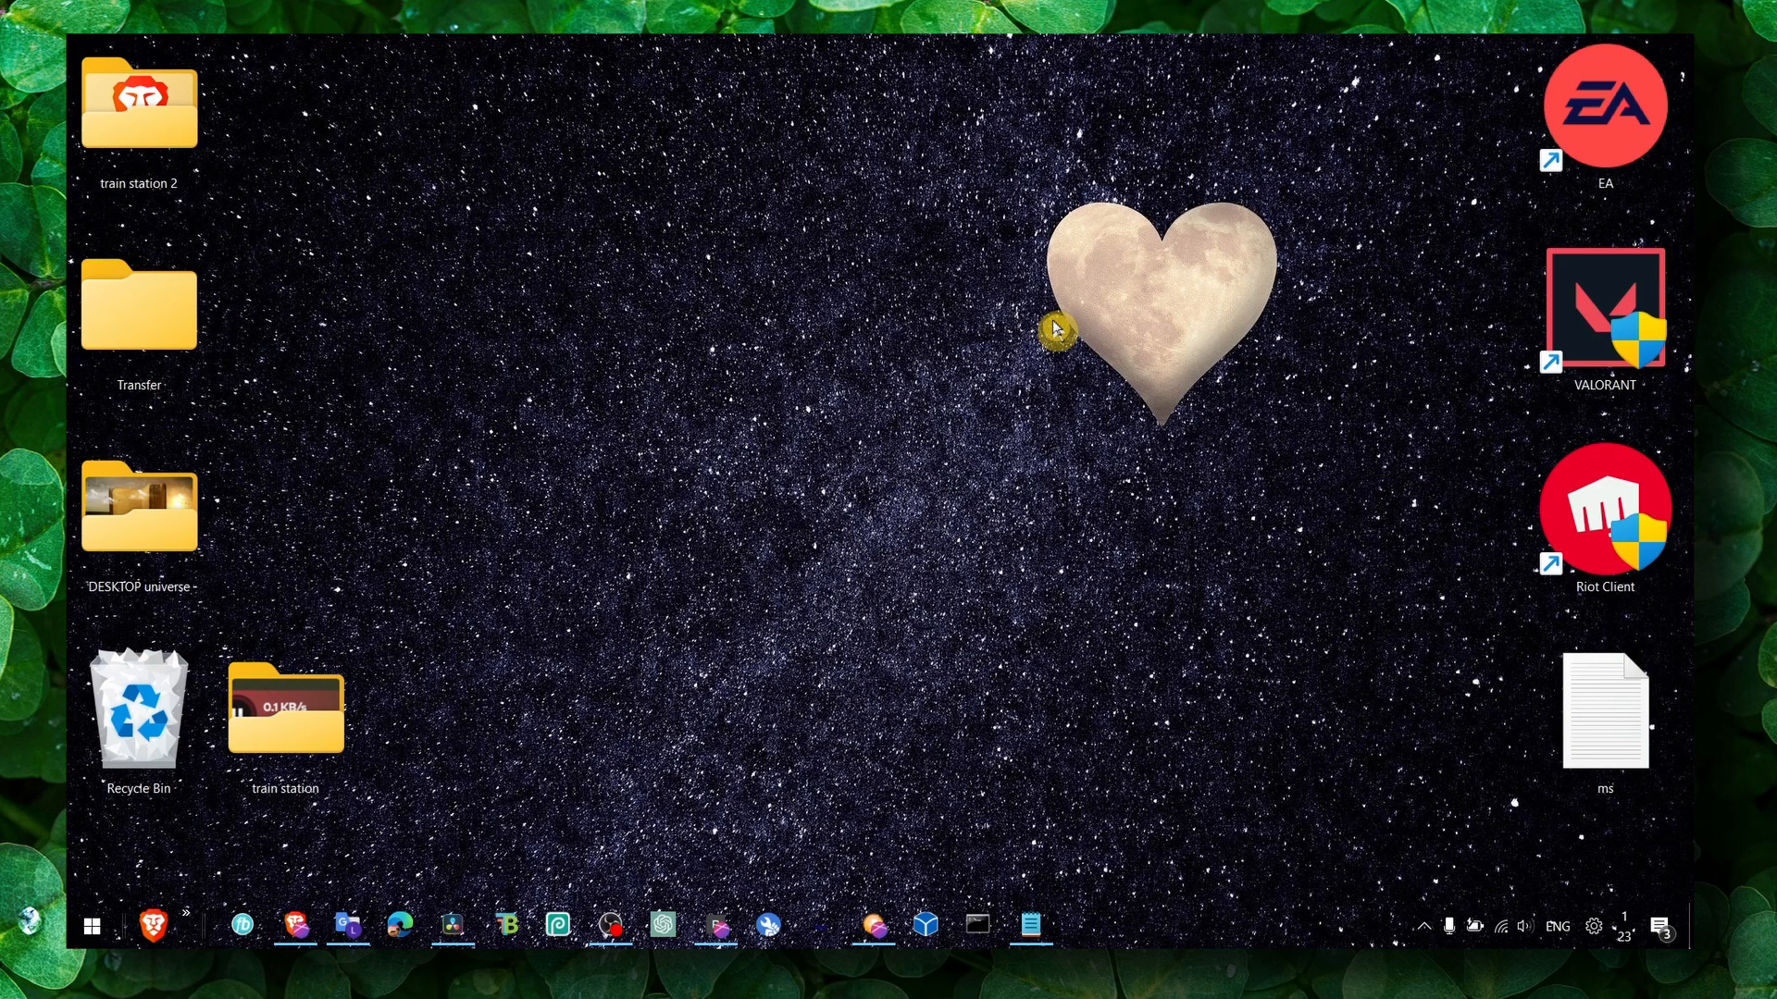
Search Start for "graphics settings" so Graphics settings shows as best match
click(90, 925)
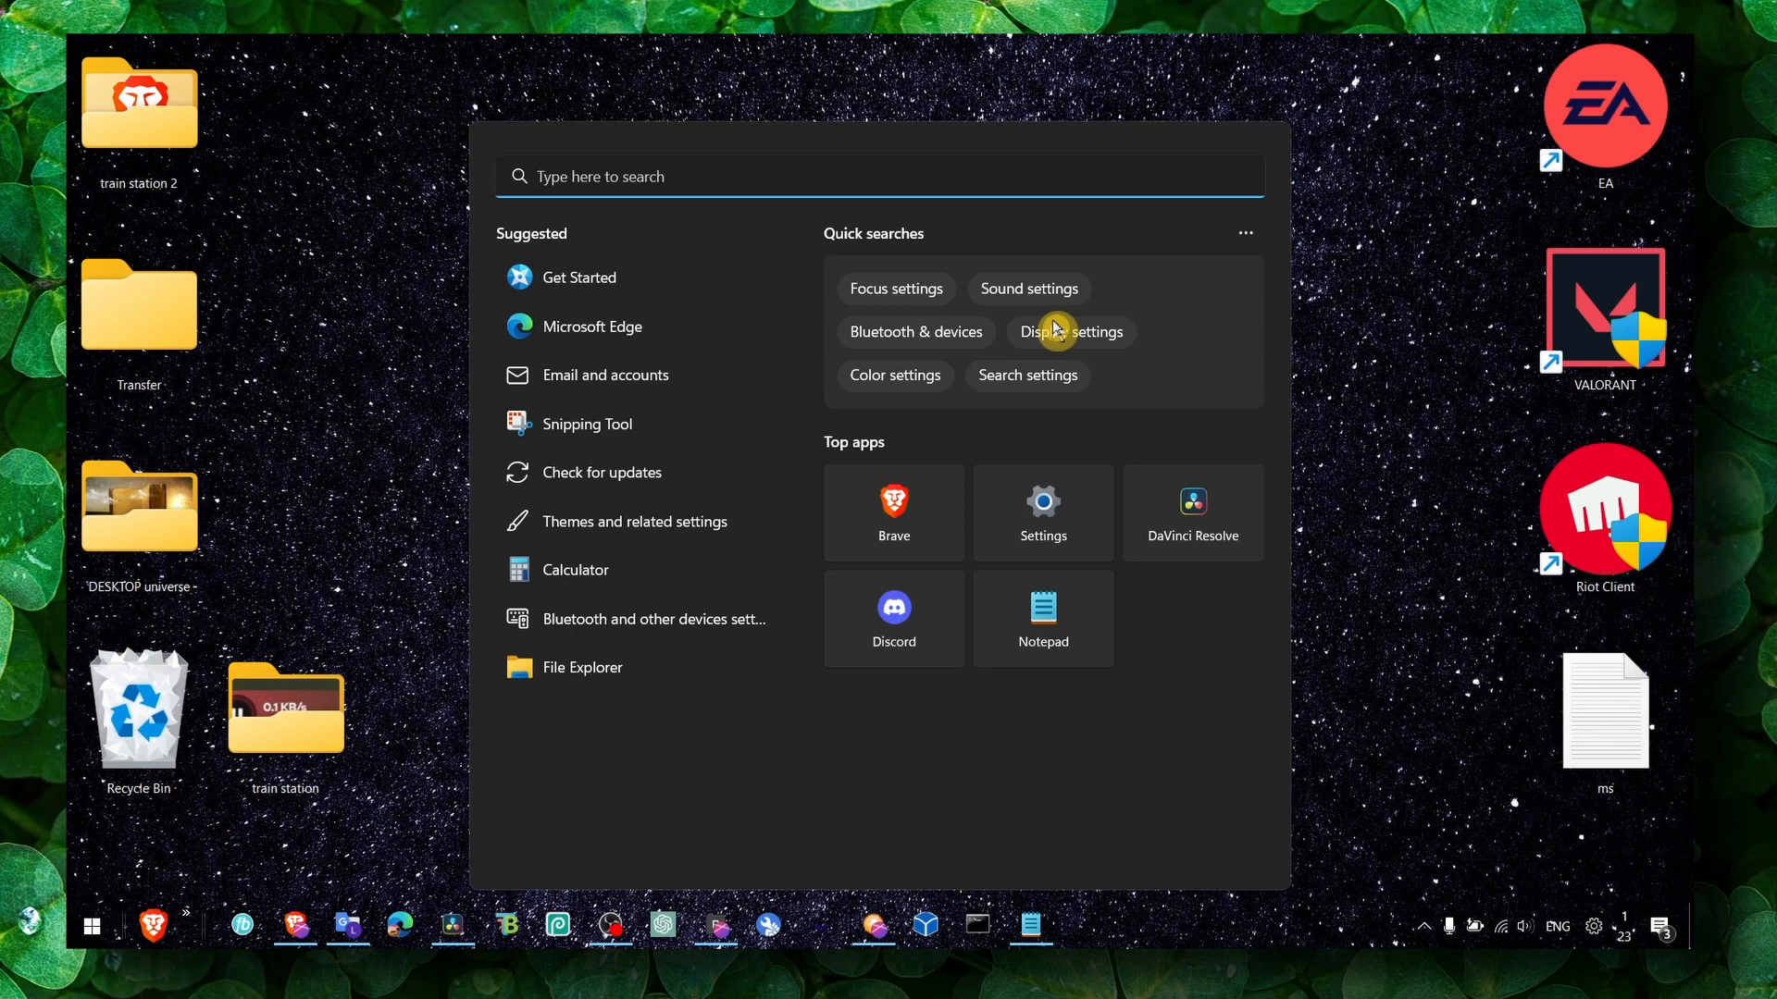
text(graphics settings)
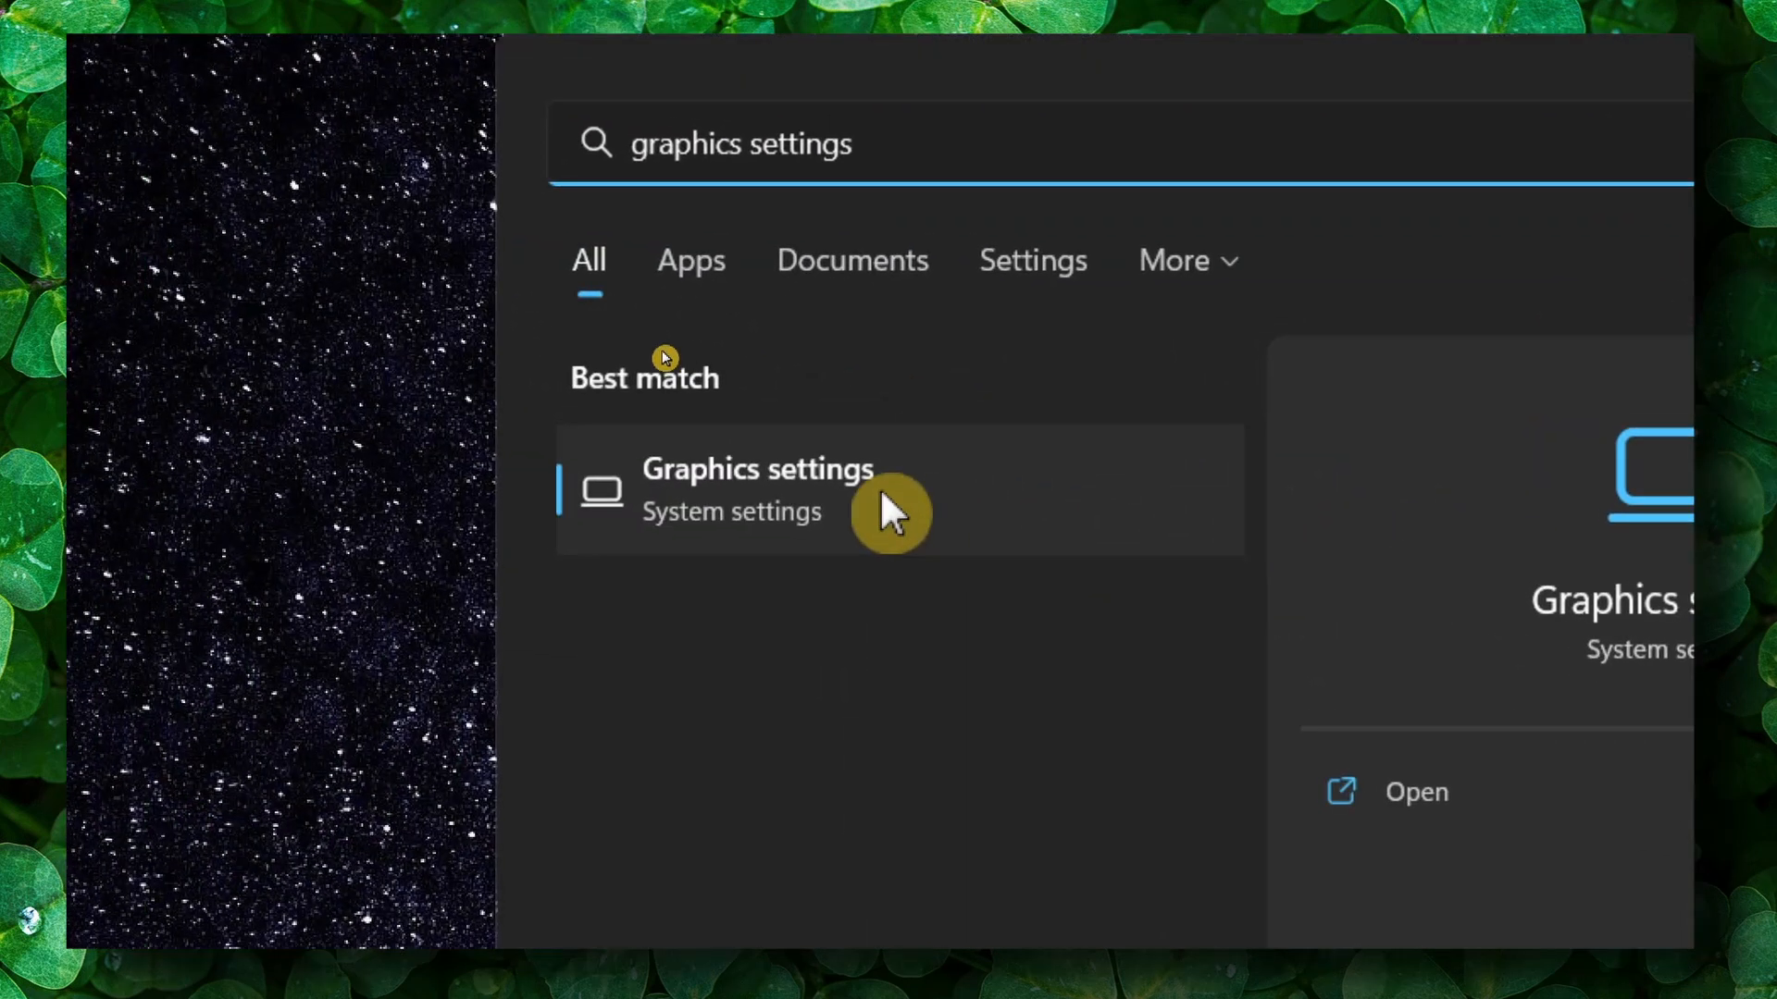
On the Graphics page, expand Blender's entry and bring up its GPU preference options
click(756, 486)
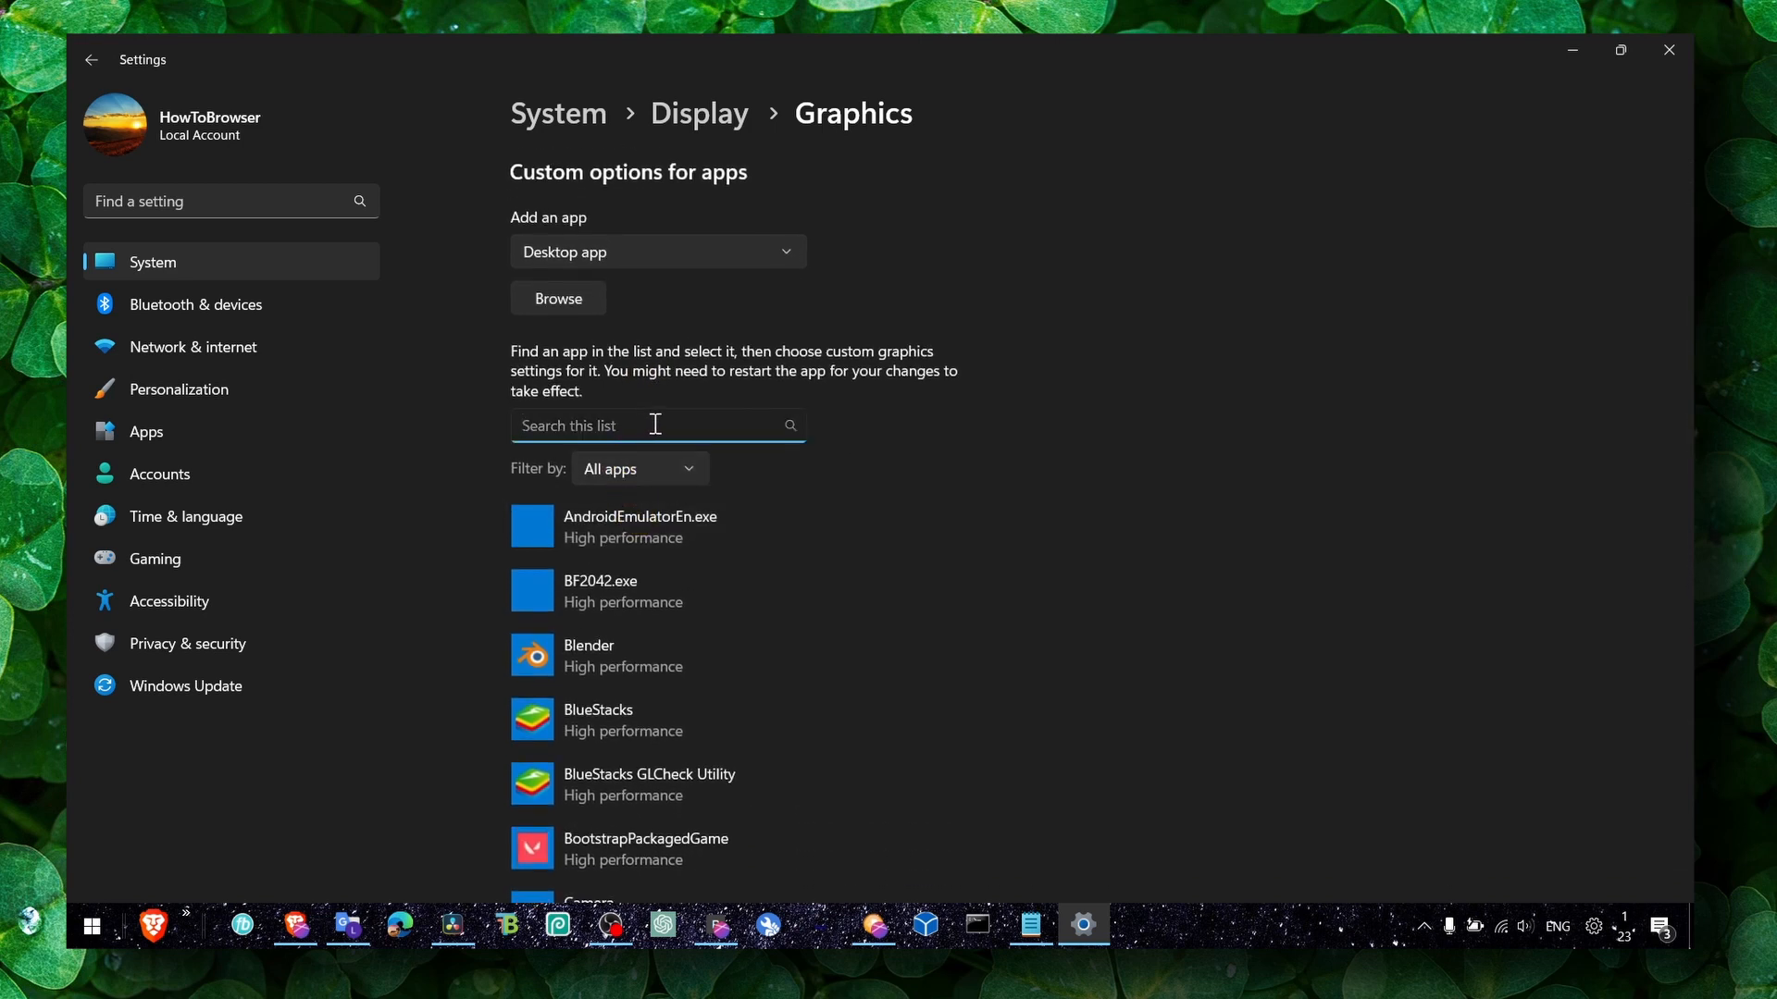
text(ba)
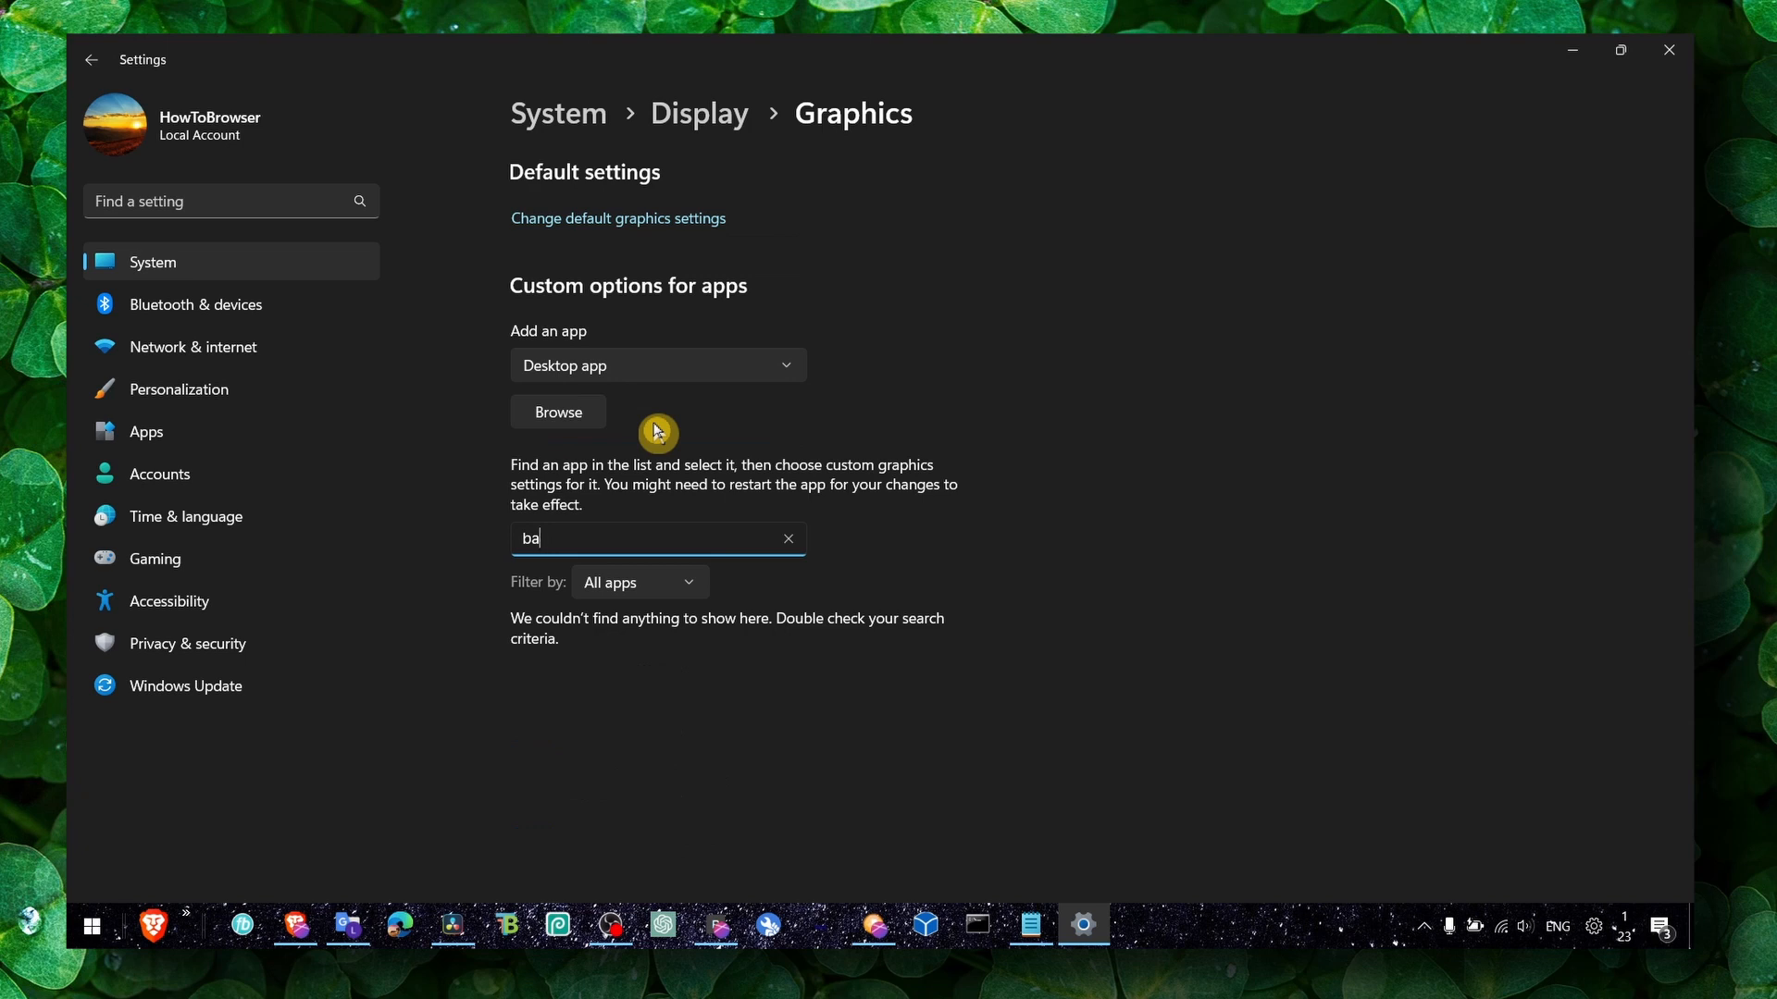
click(787, 539)
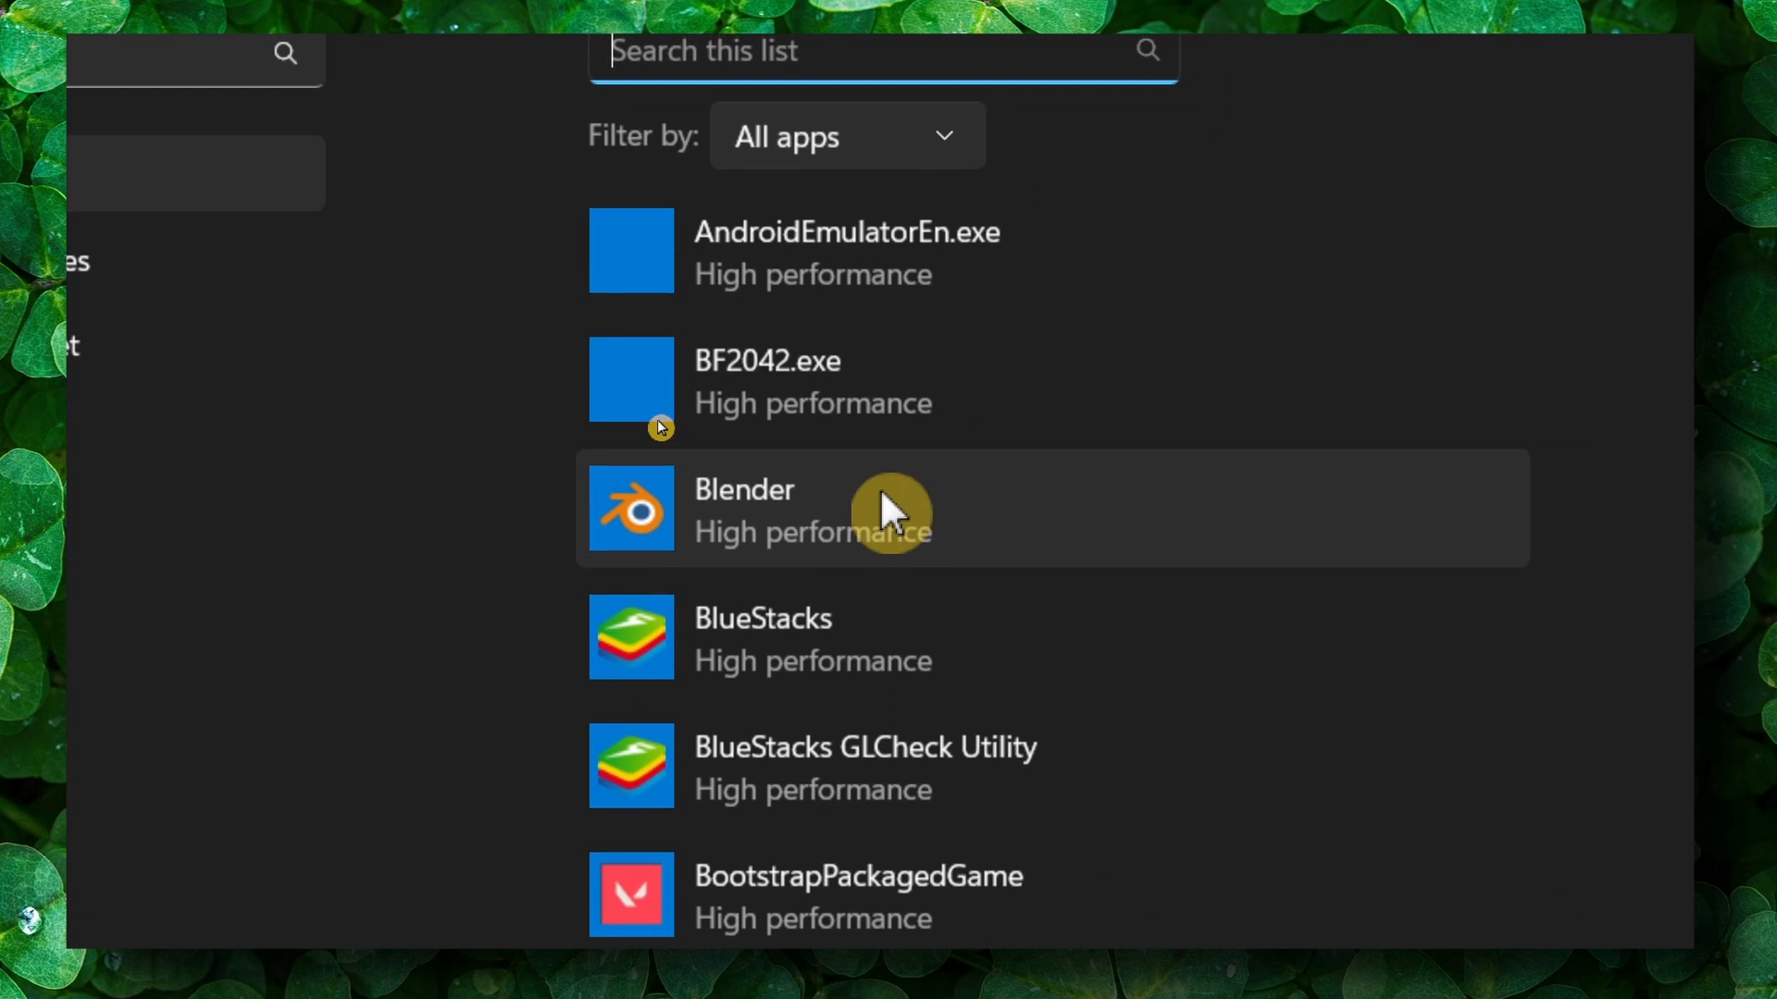
click(891, 507)
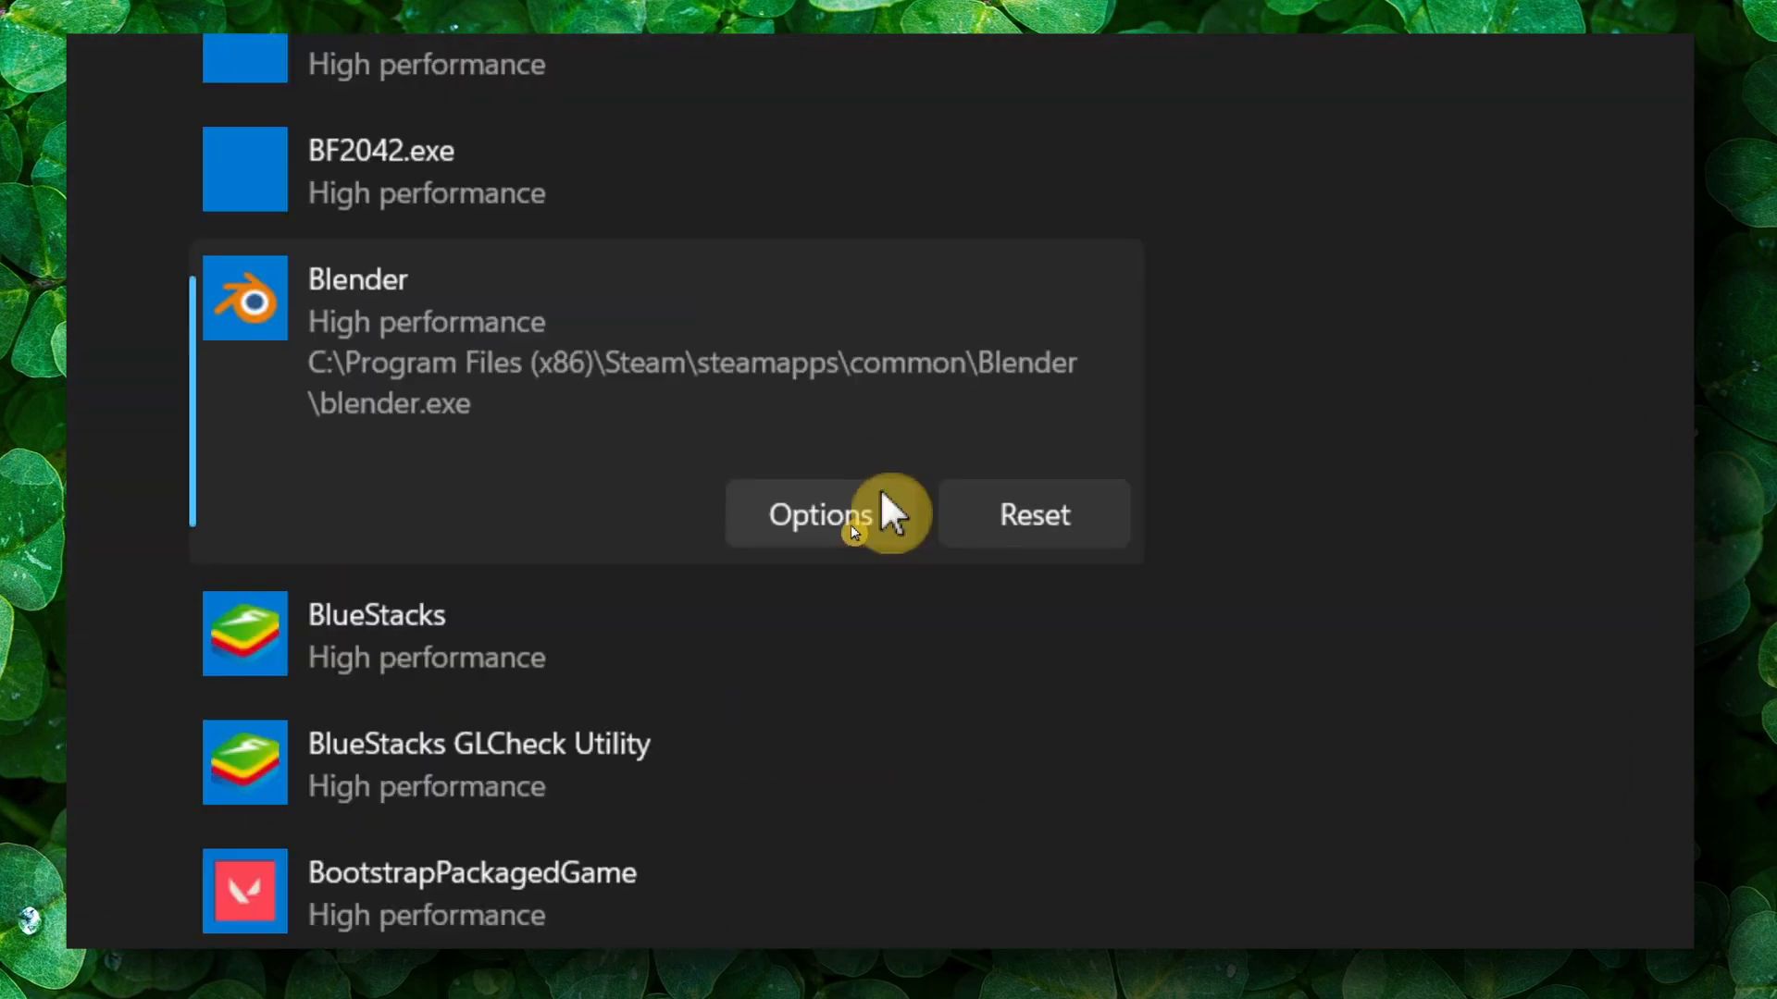
click(818, 512)
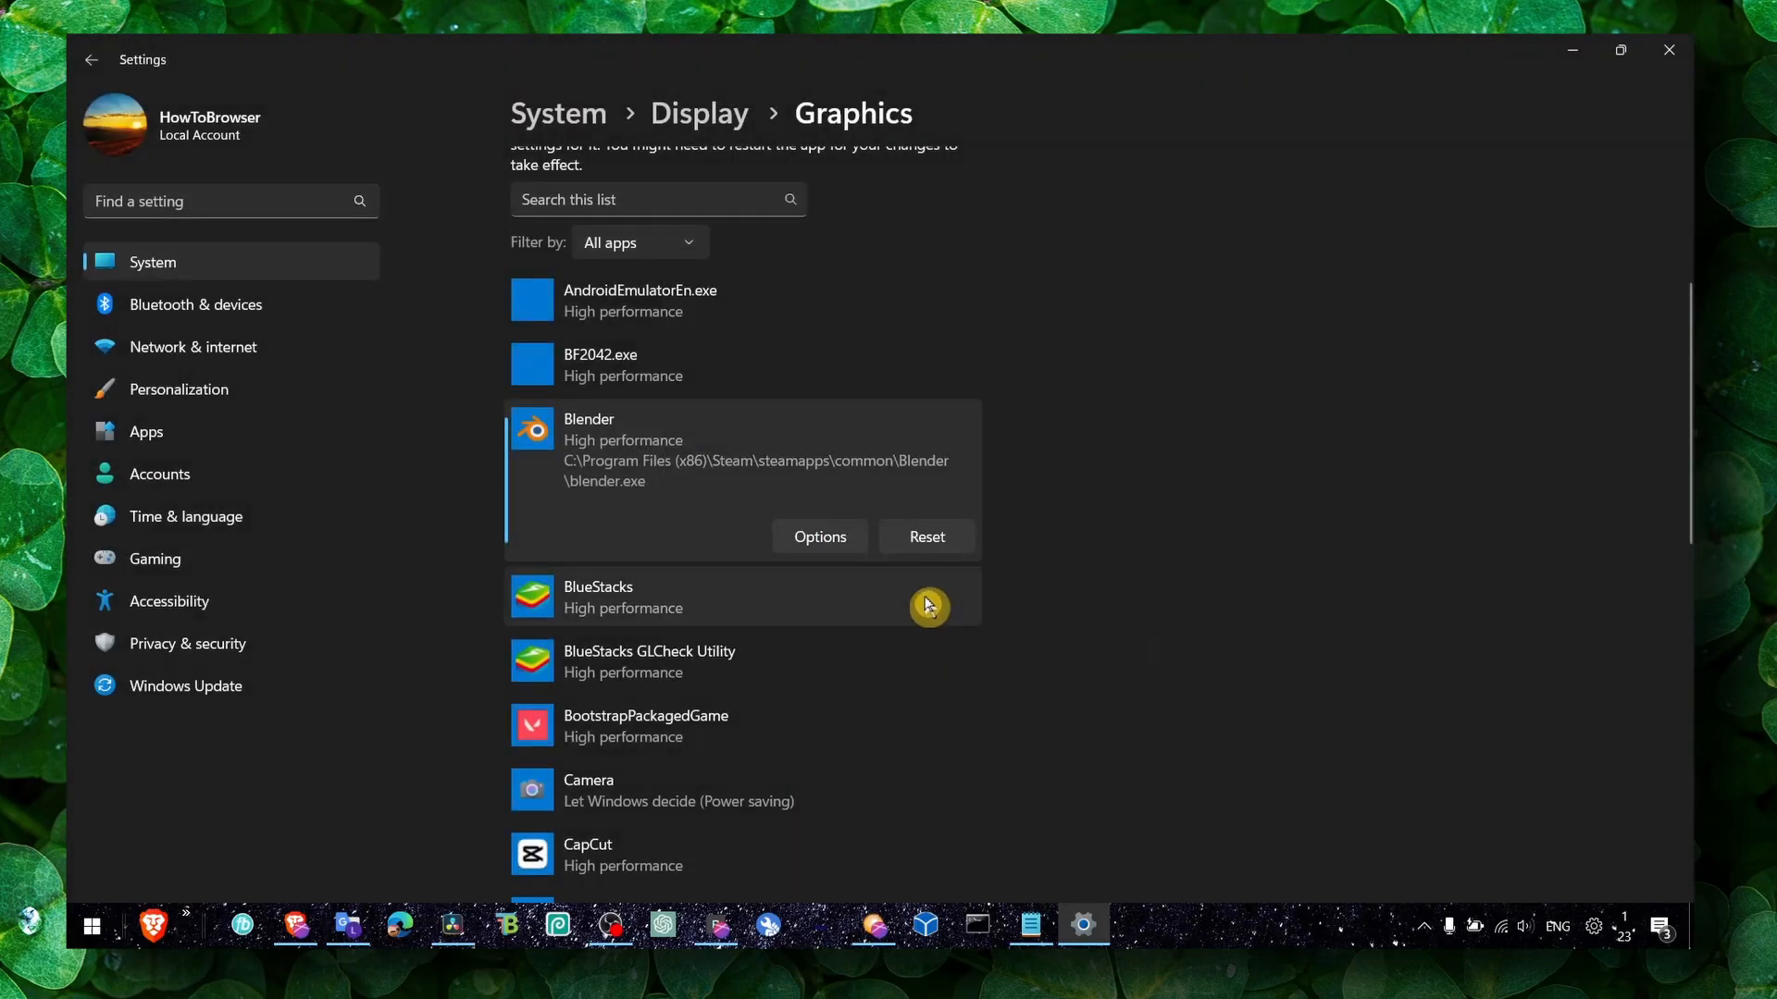
mouse_move(909, 578)
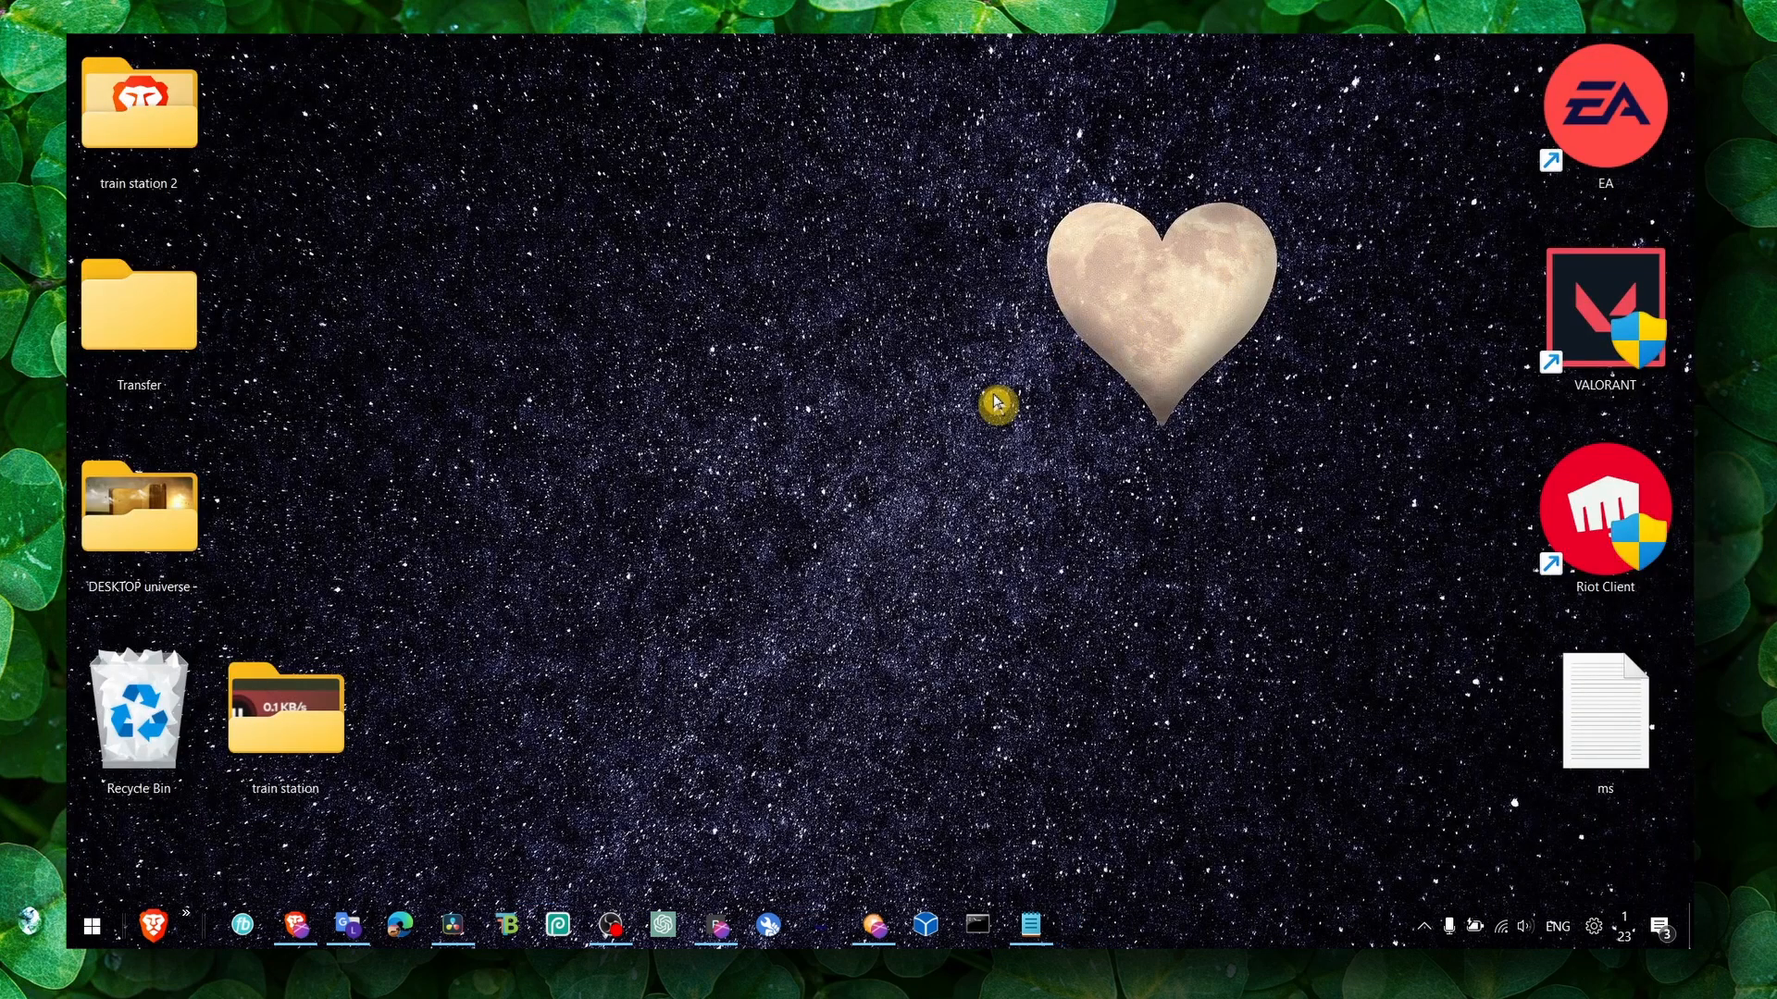
Search "power", keep Balanced as the active plan and bring up its plan settings
text(power)
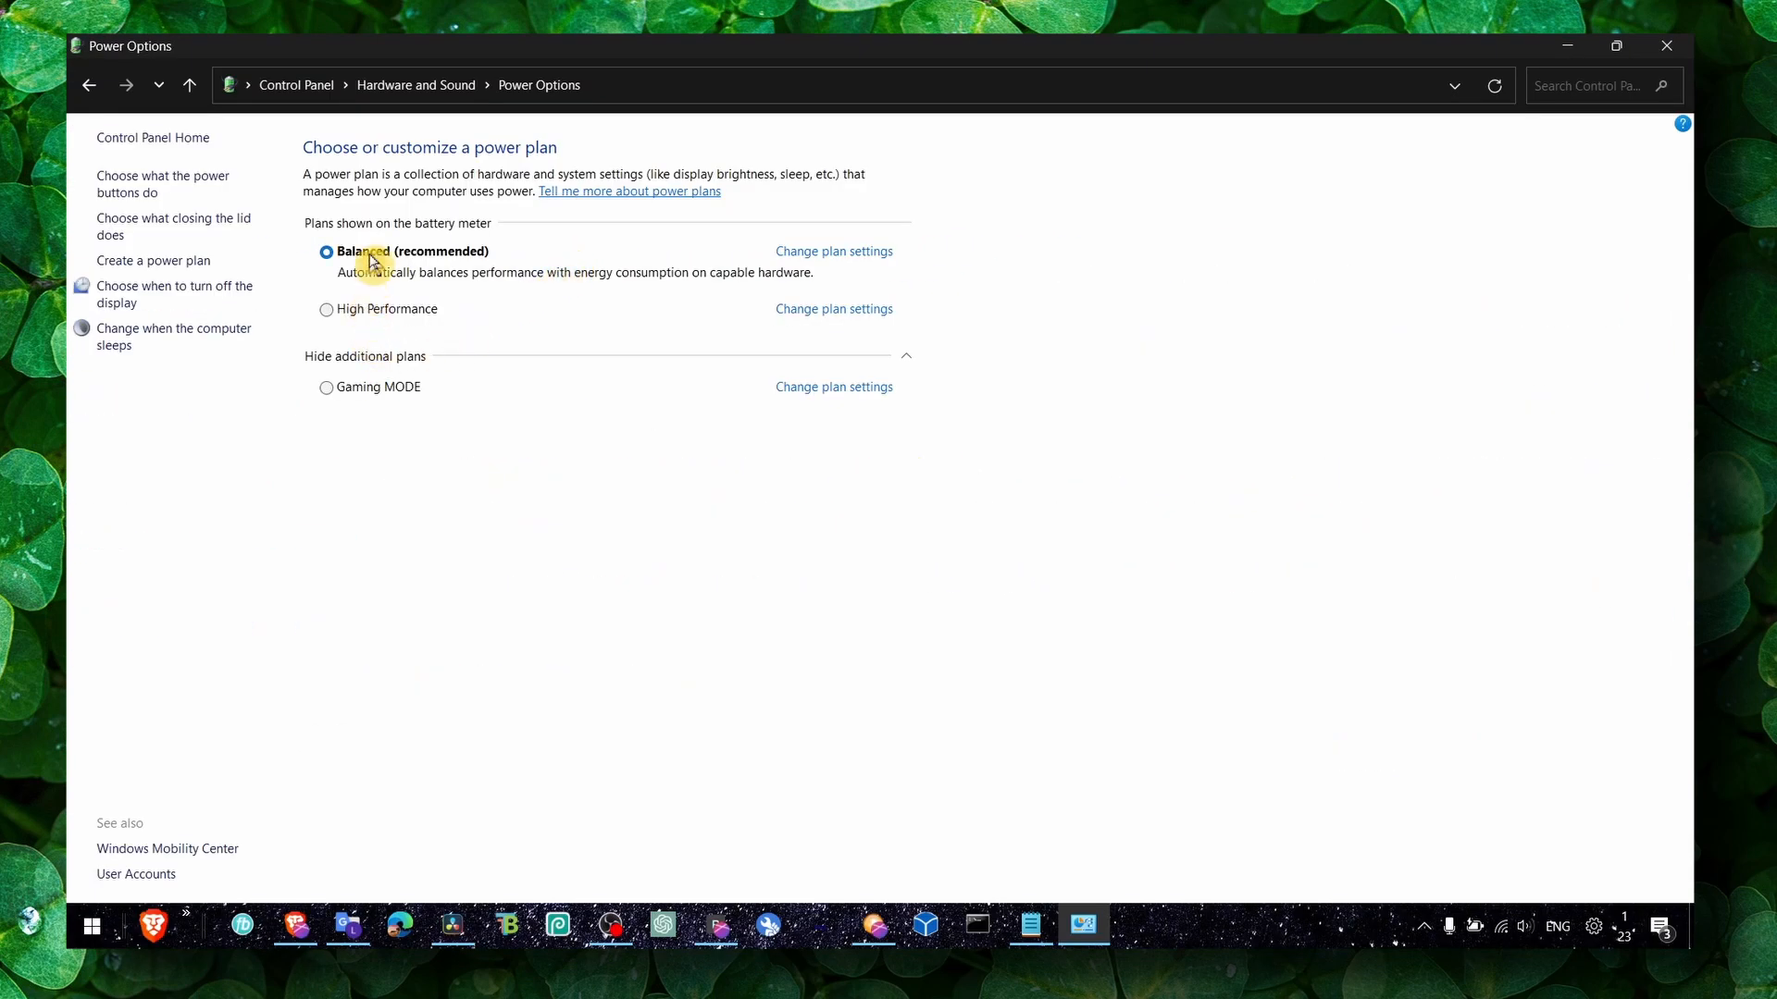
click(326, 309)
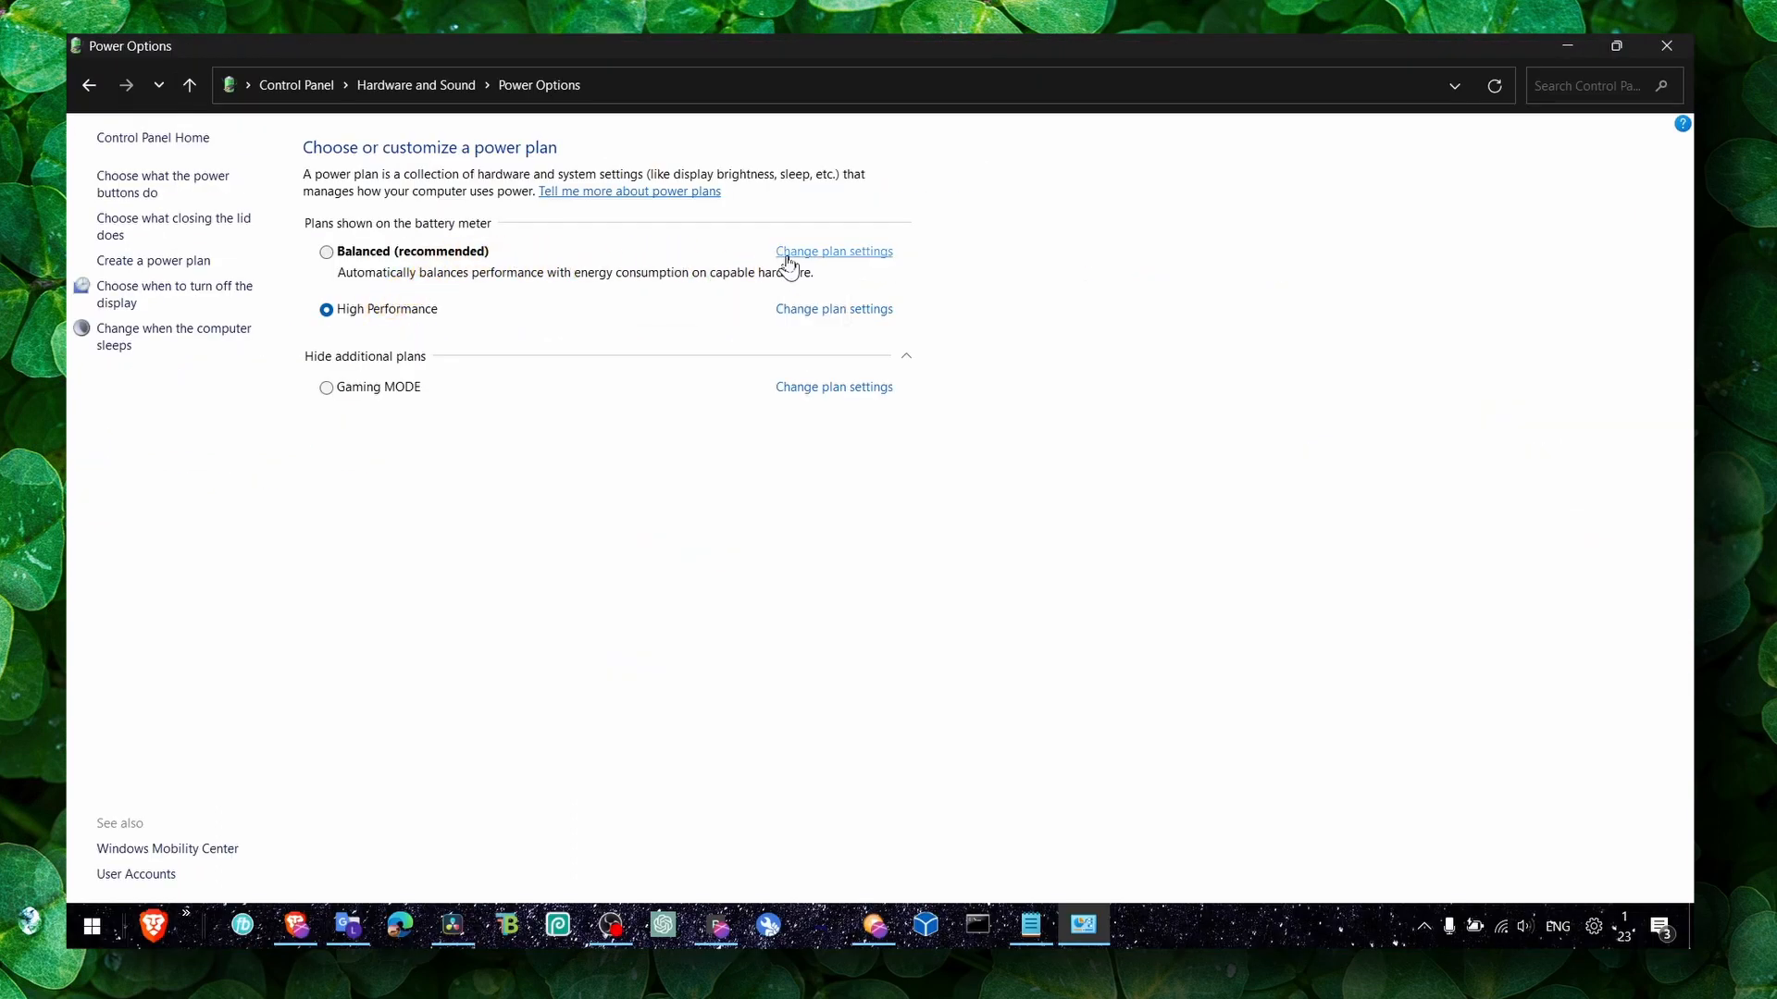
click(833, 309)
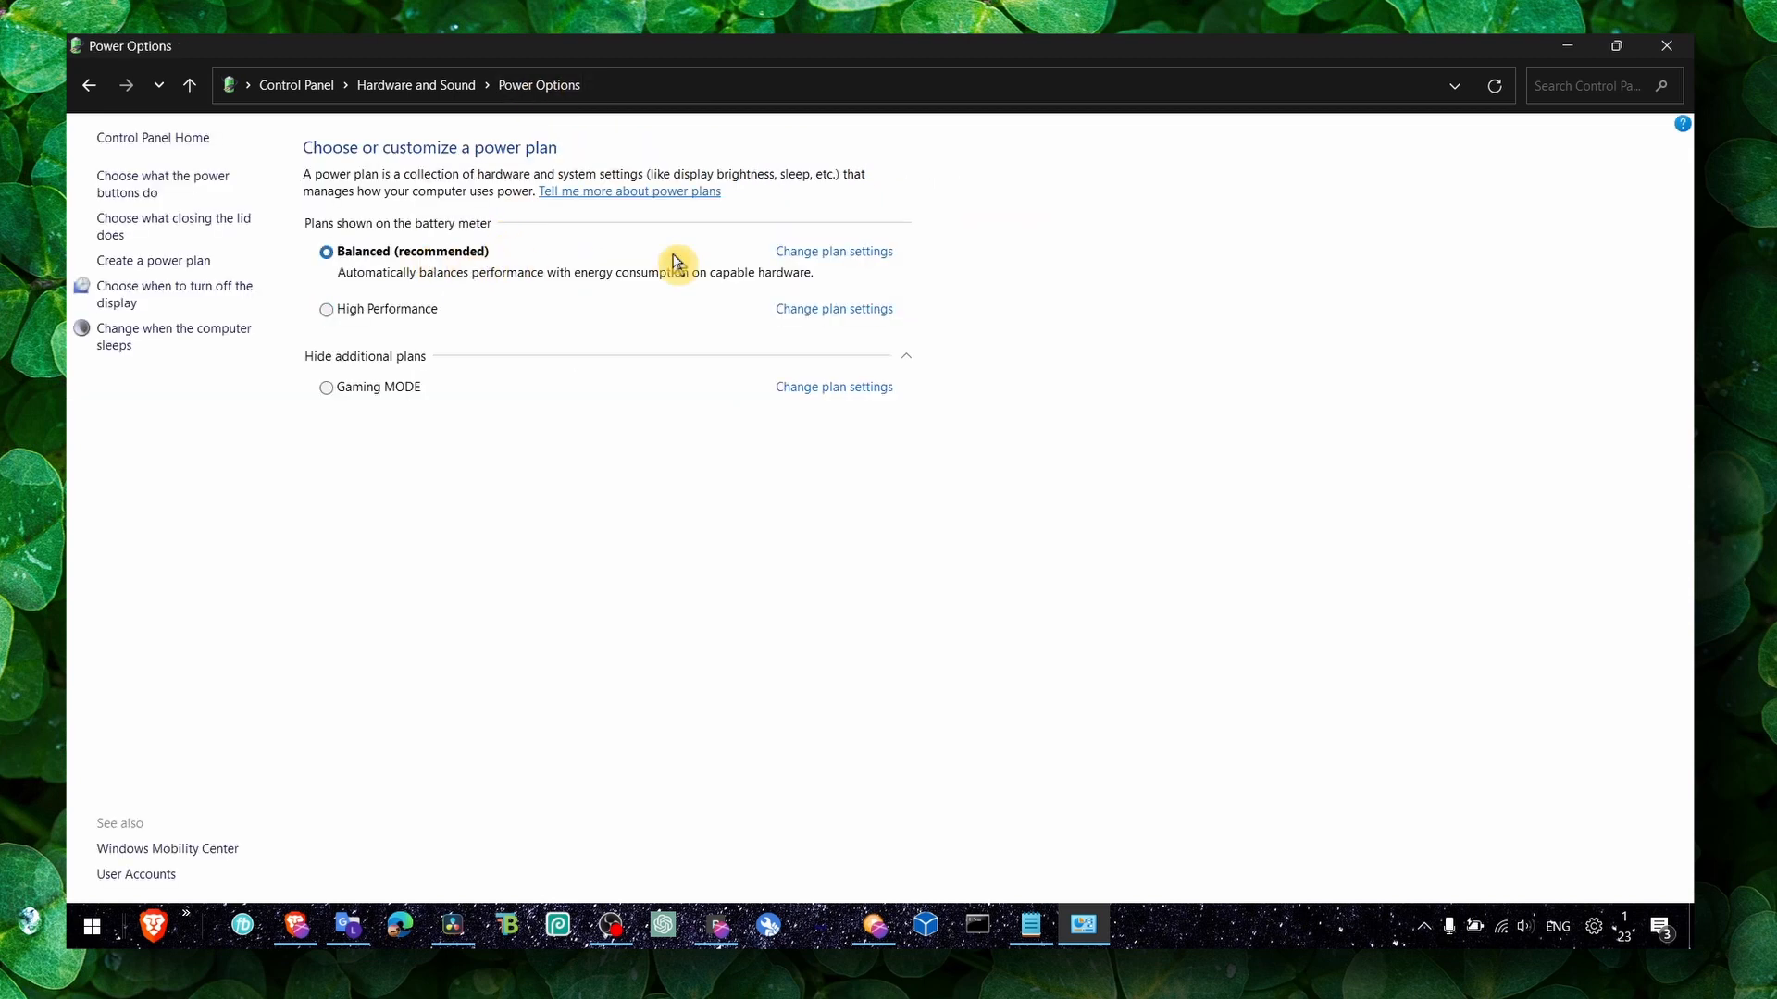
click(833, 250)
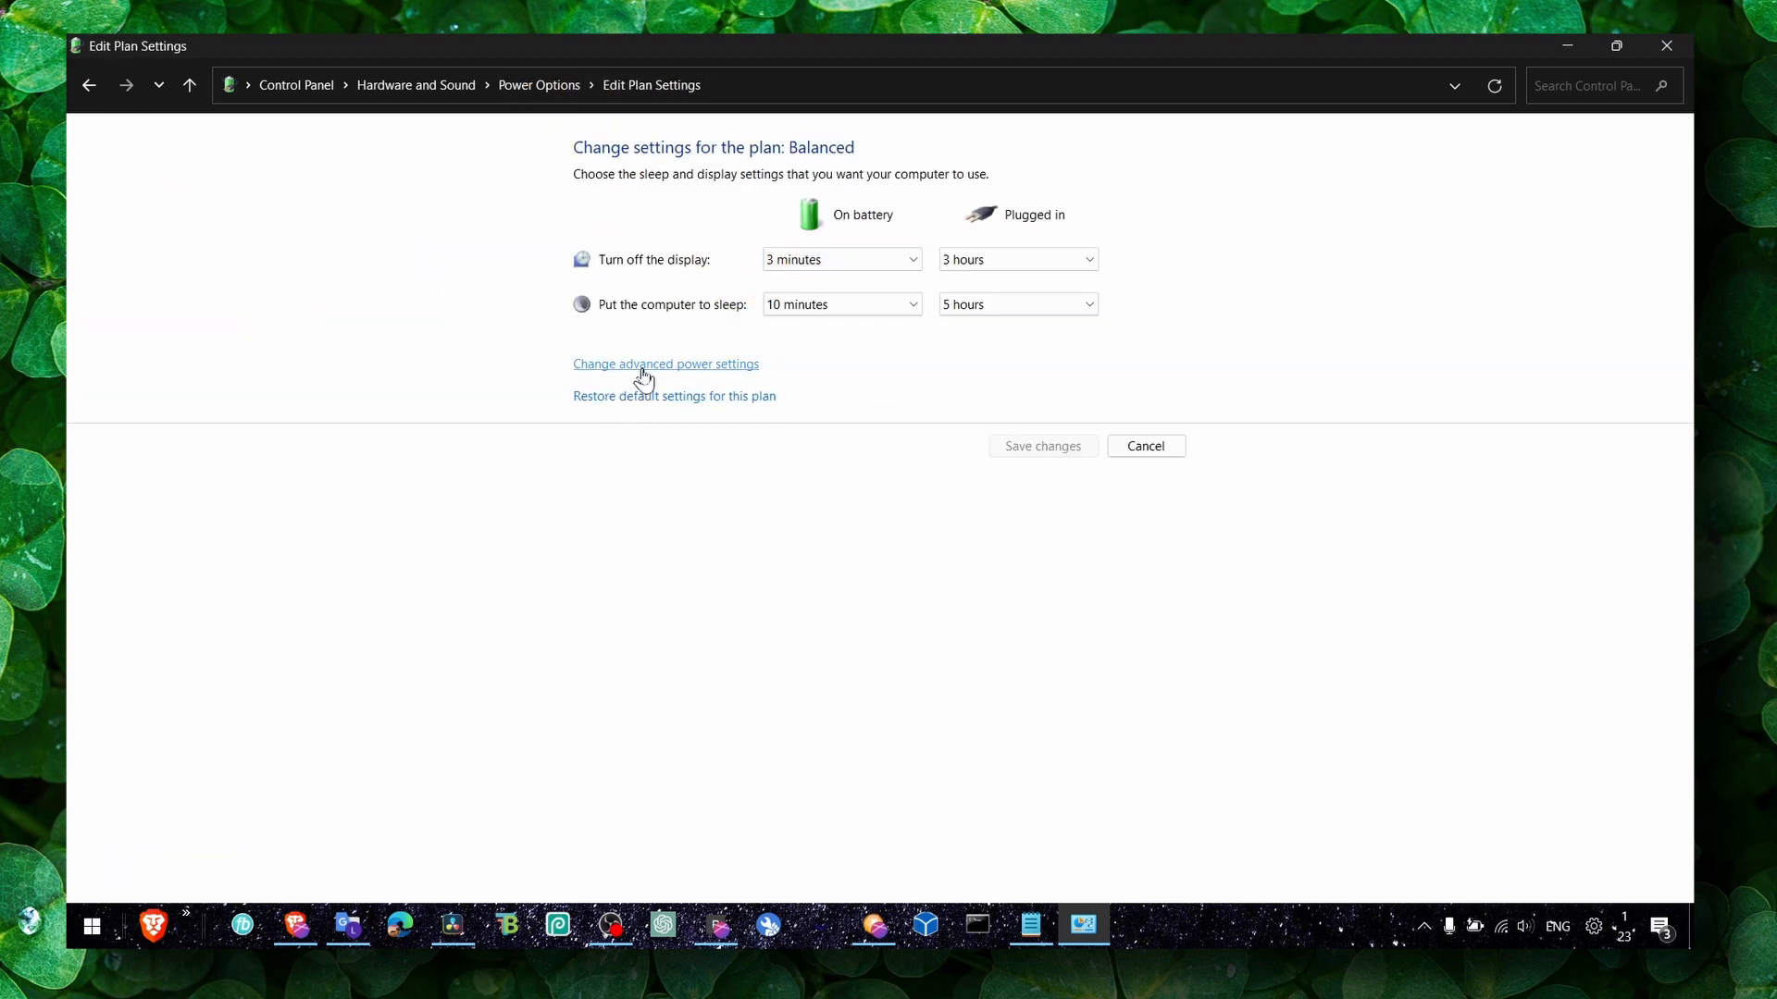
In advanced power settings, expand Processor power management > Maximum processor state for 100%
click(664, 364)
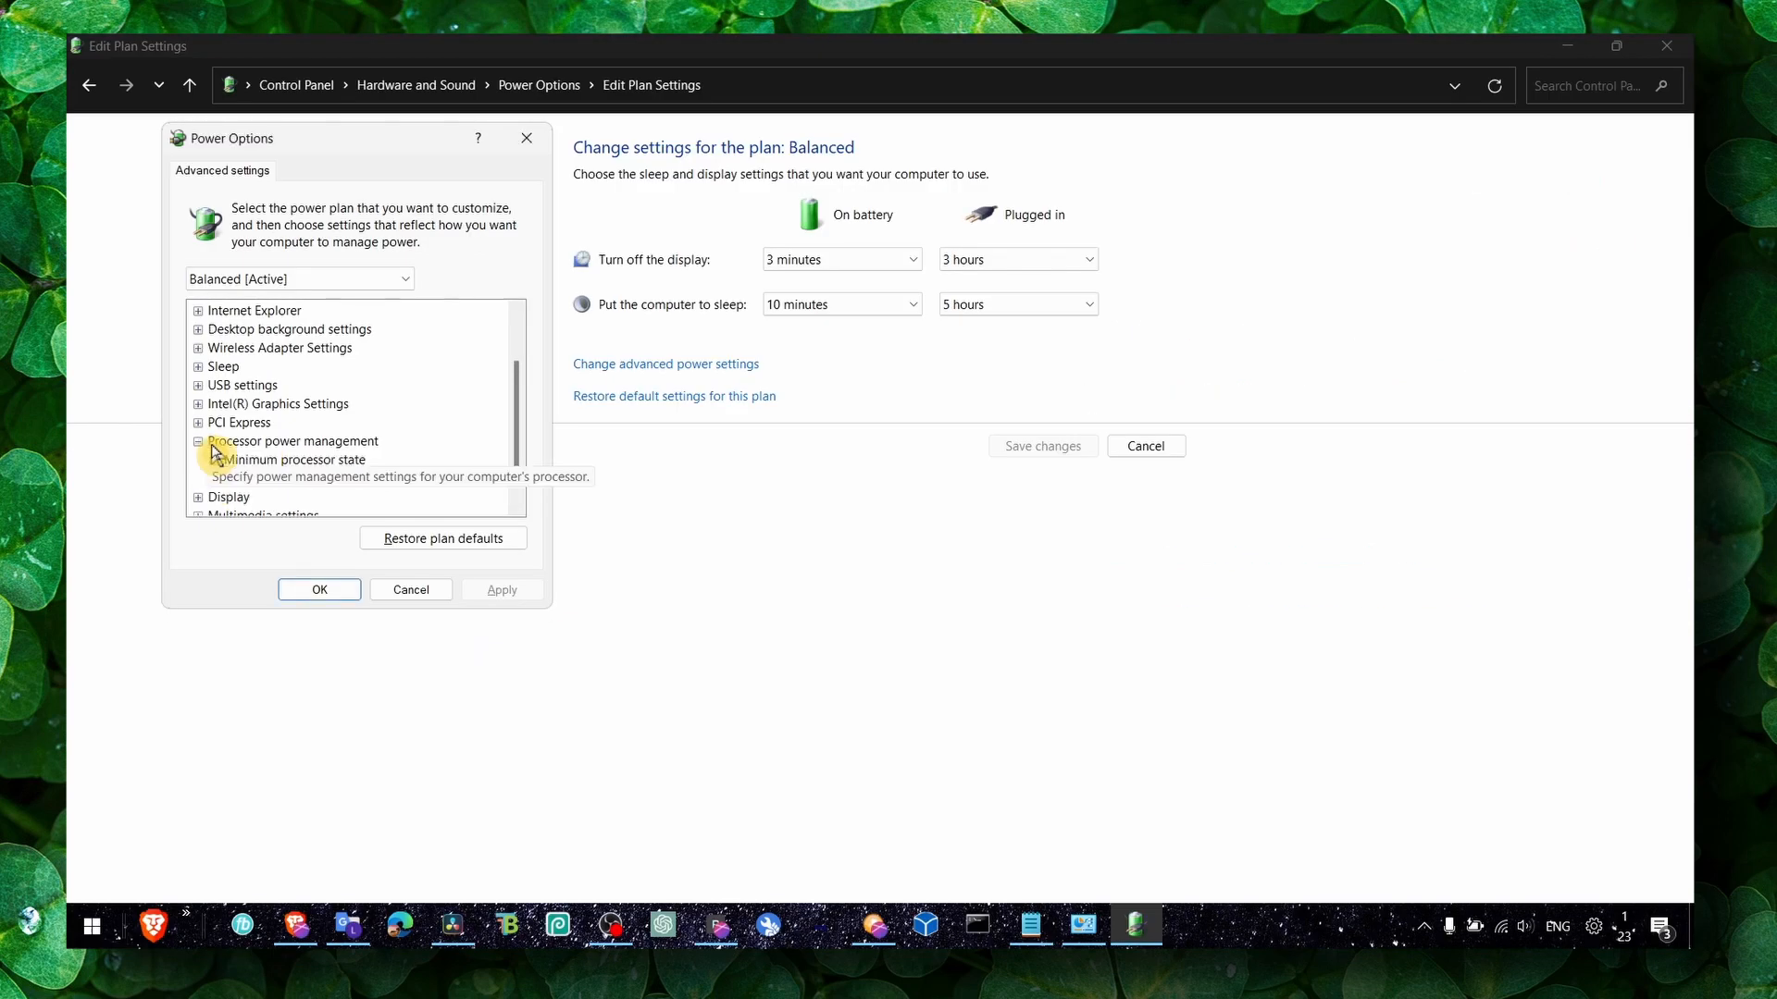
click(215, 459)
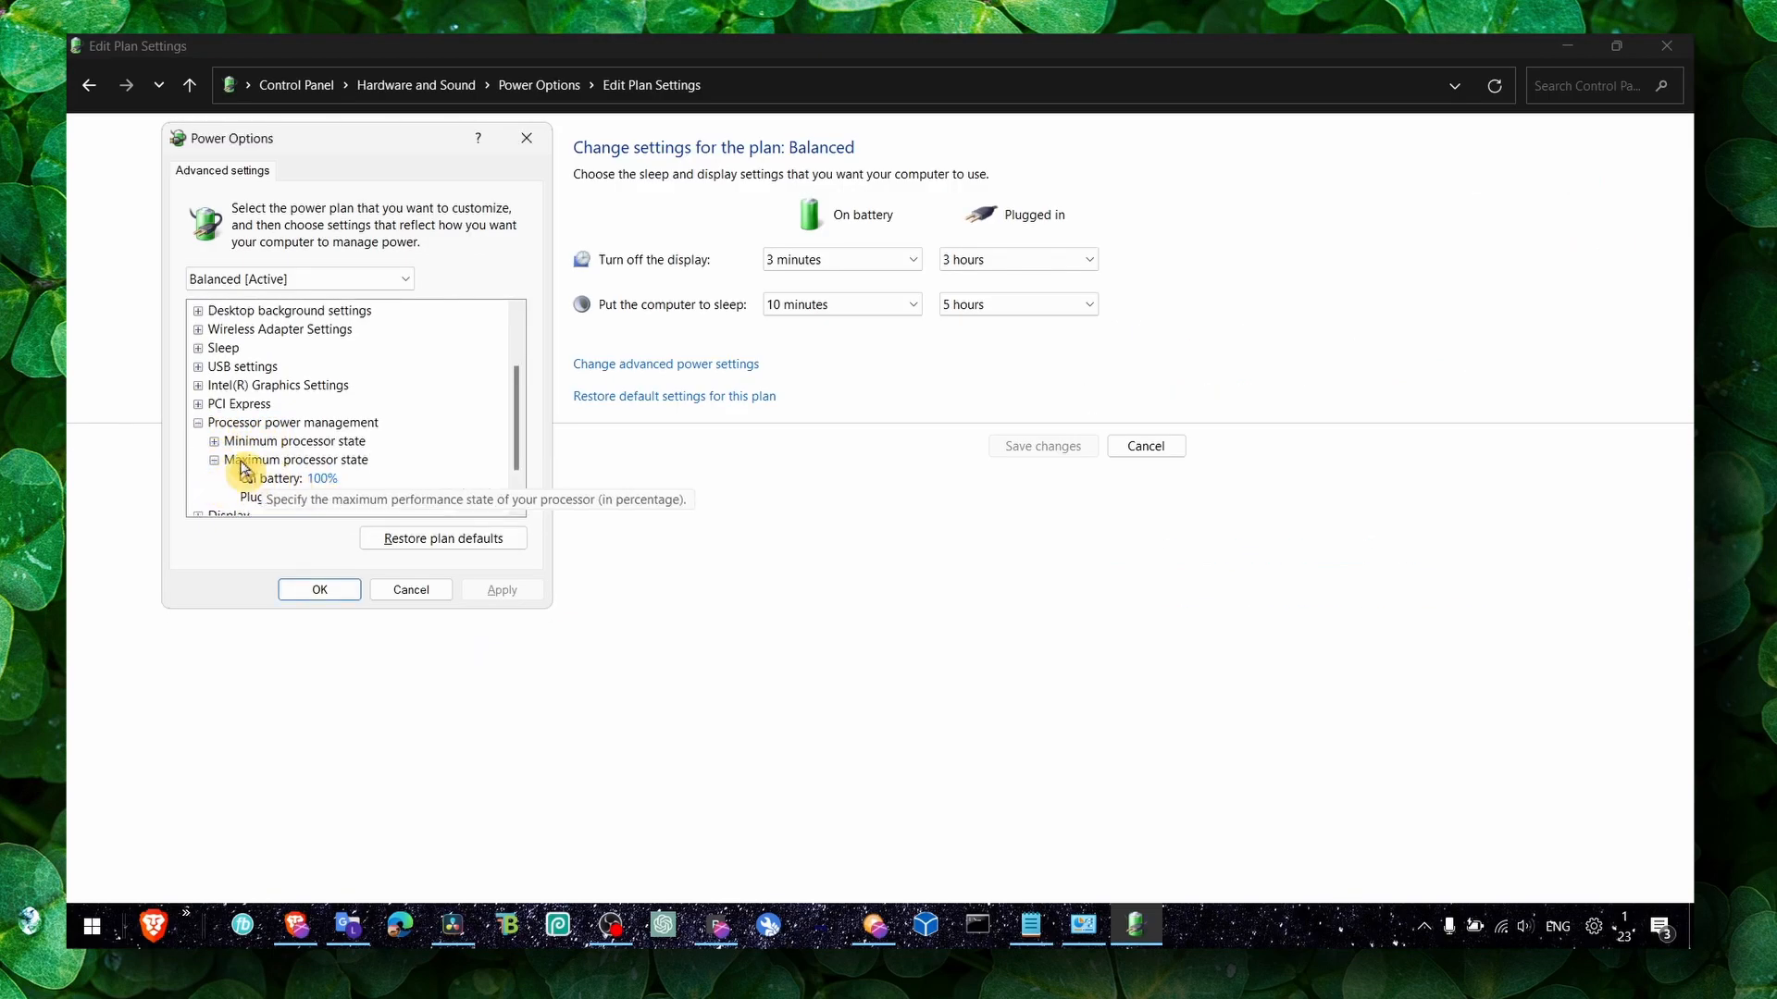
click(214, 440)
text(w)
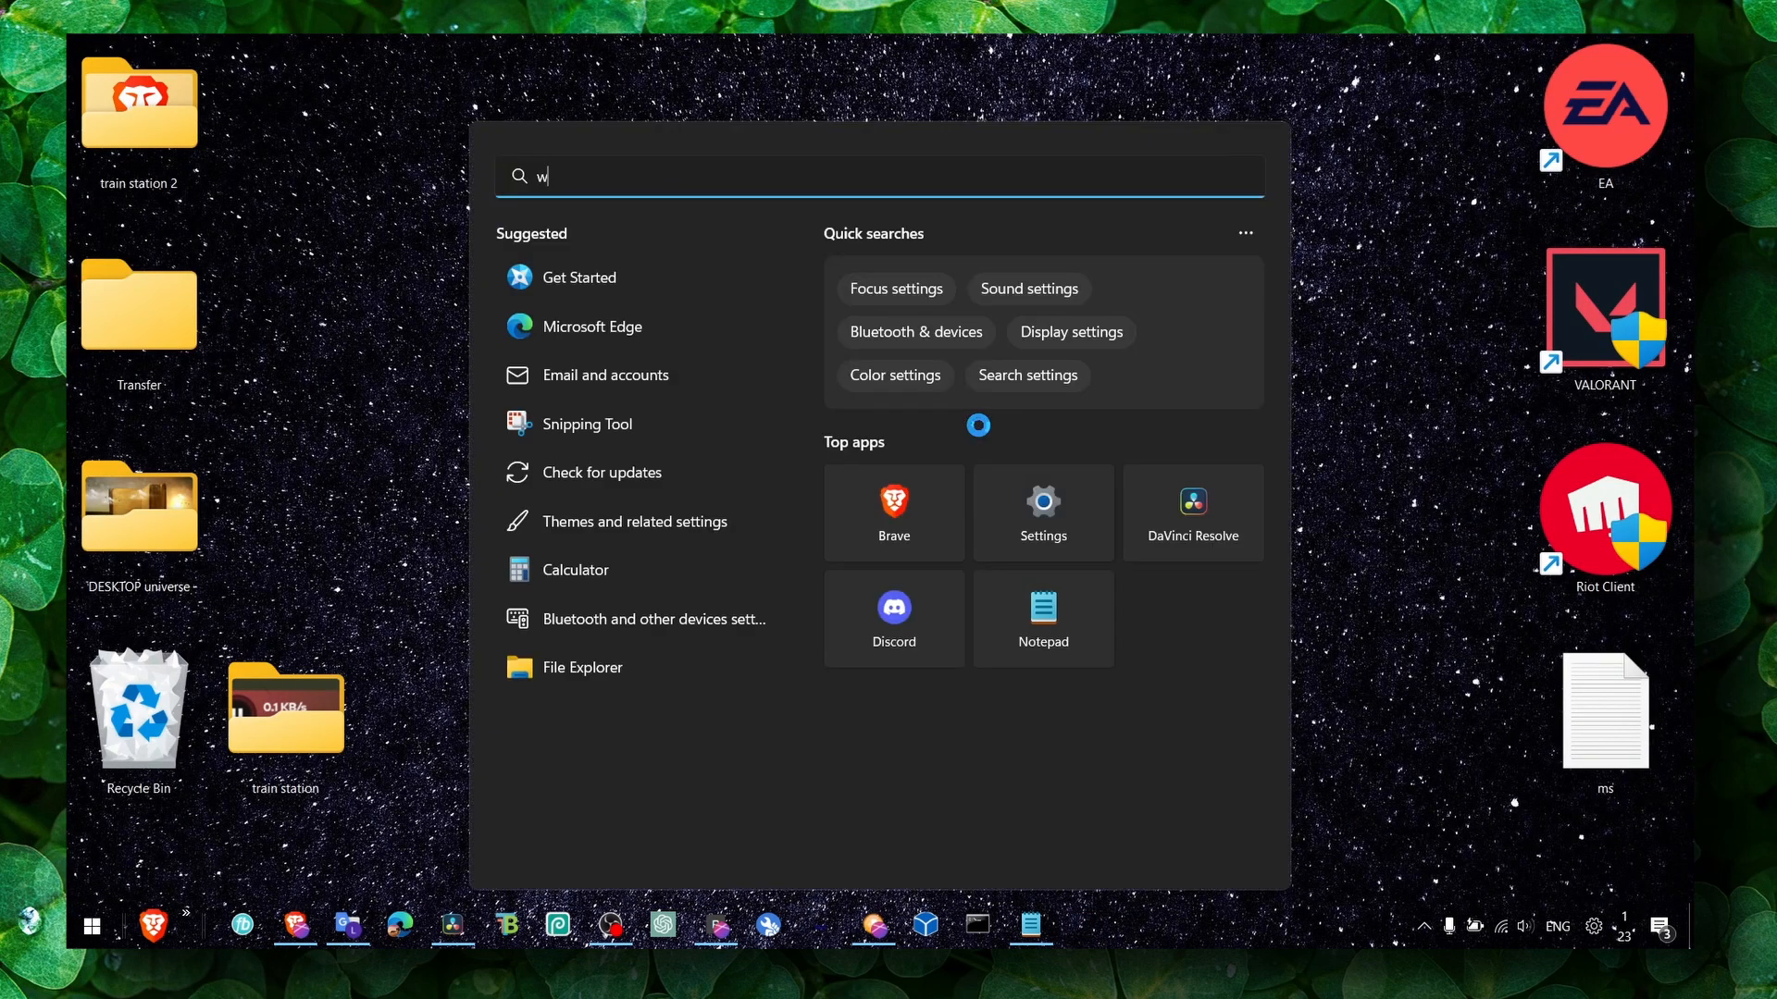
Go to Windows Update and bring up its Advanced options
click(1042, 502)
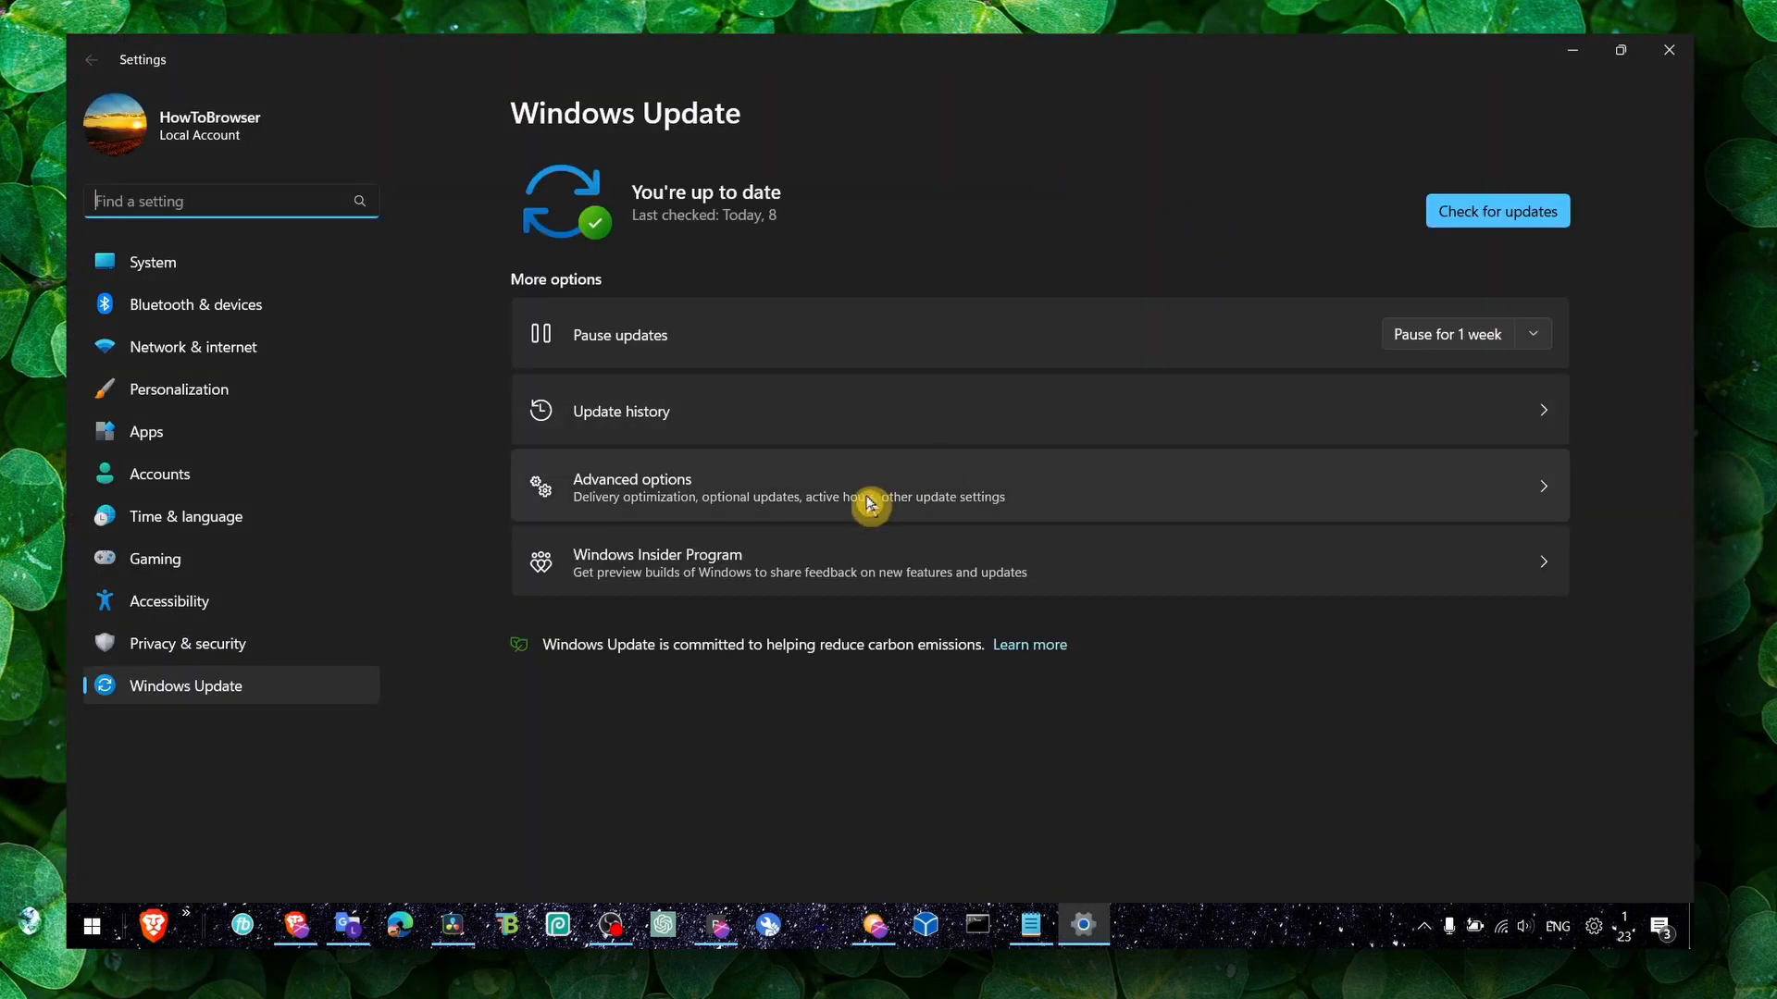
click(866, 485)
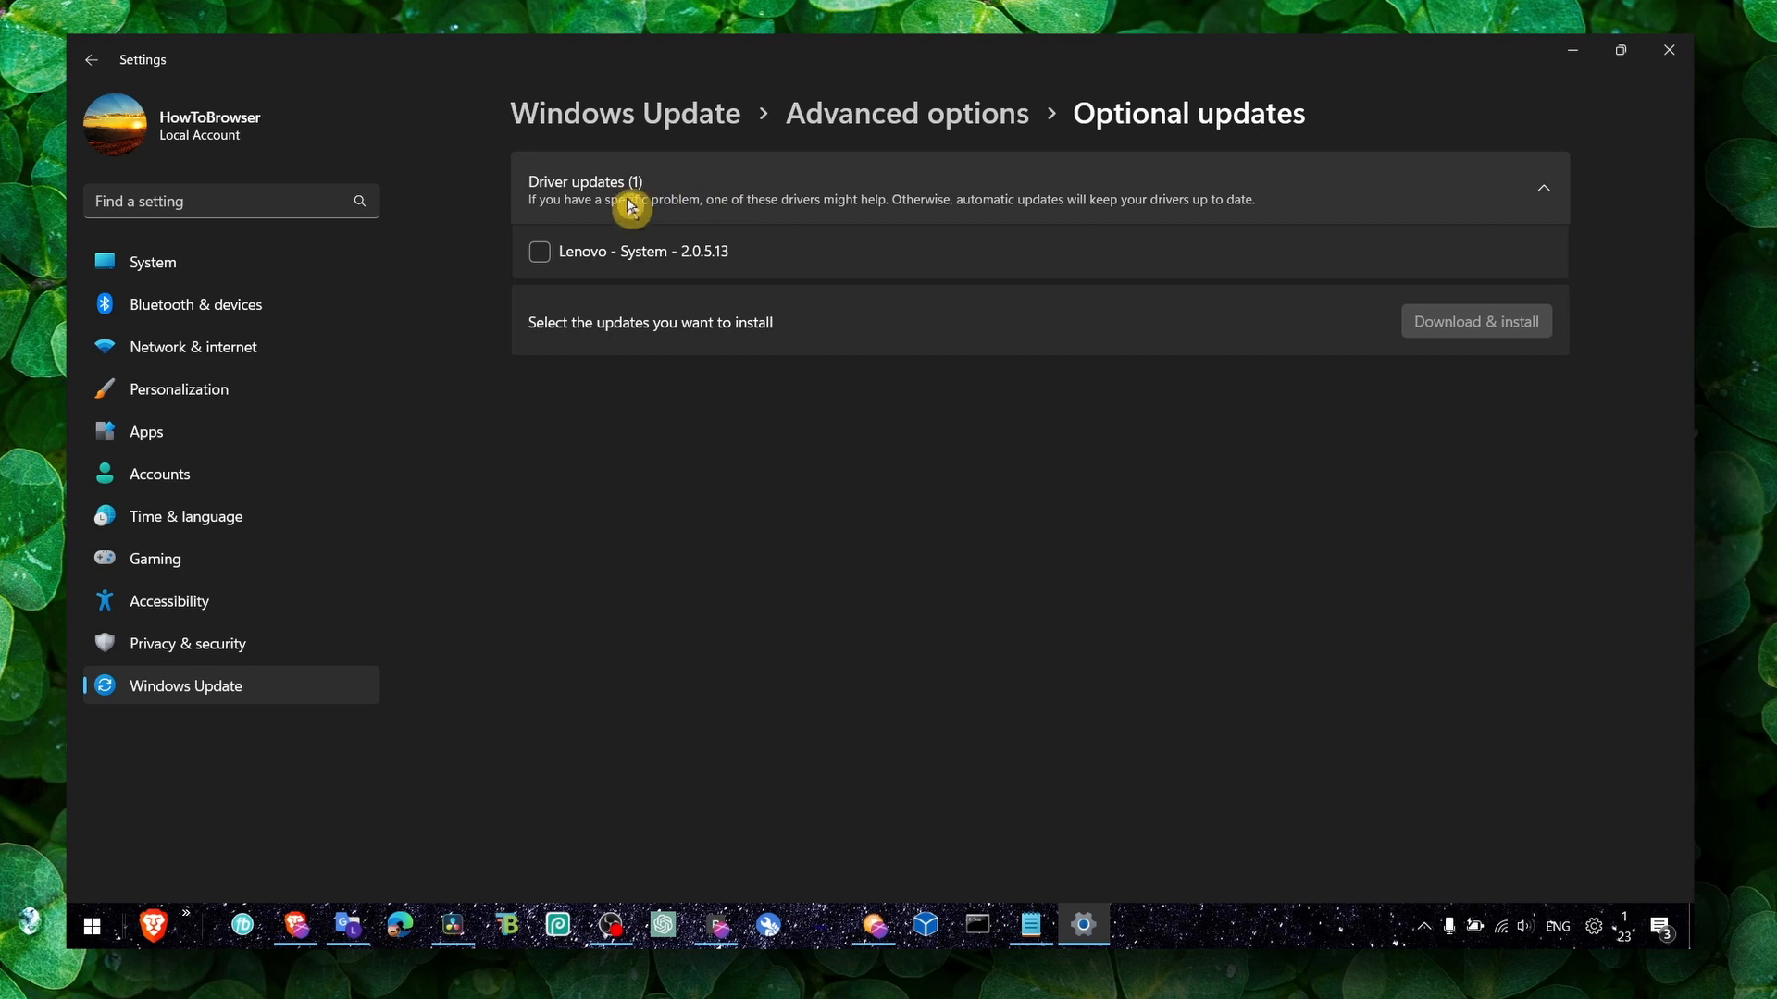
mouse_move(666, 225)
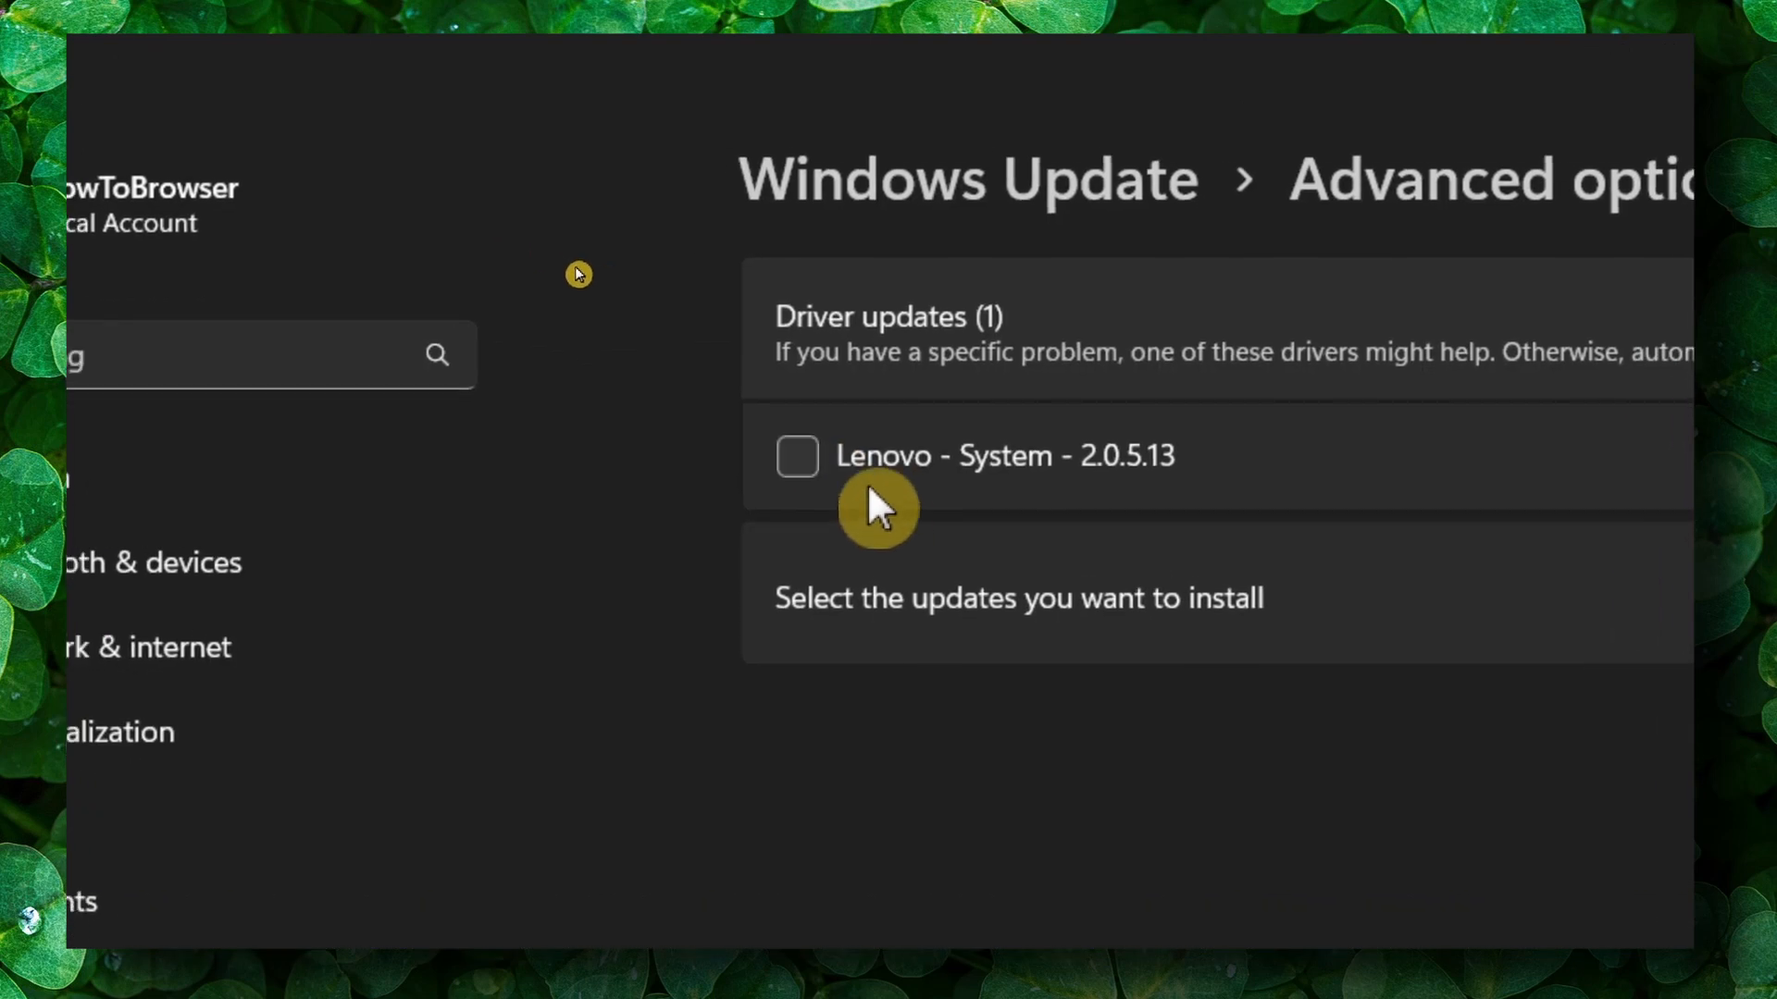
Select the Lenovo - System - 2.0.5.13 update, start Download & install, and close Settings
click(796, 456)
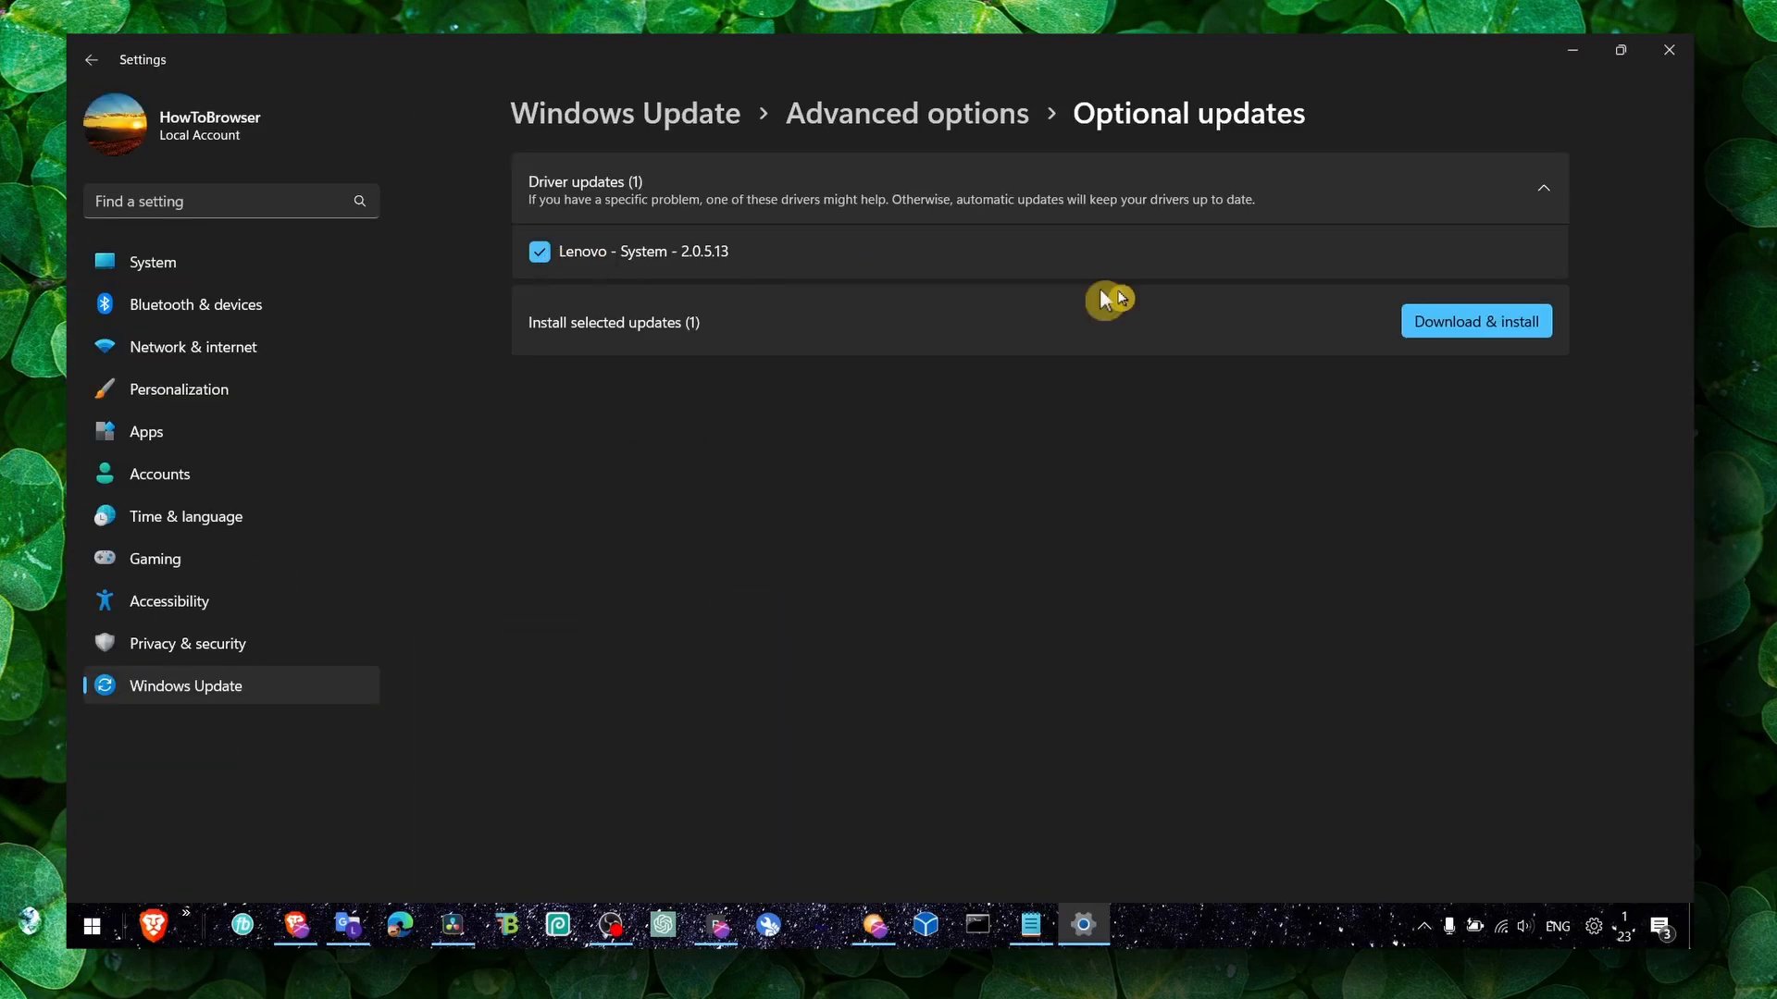
click(1475, 320)
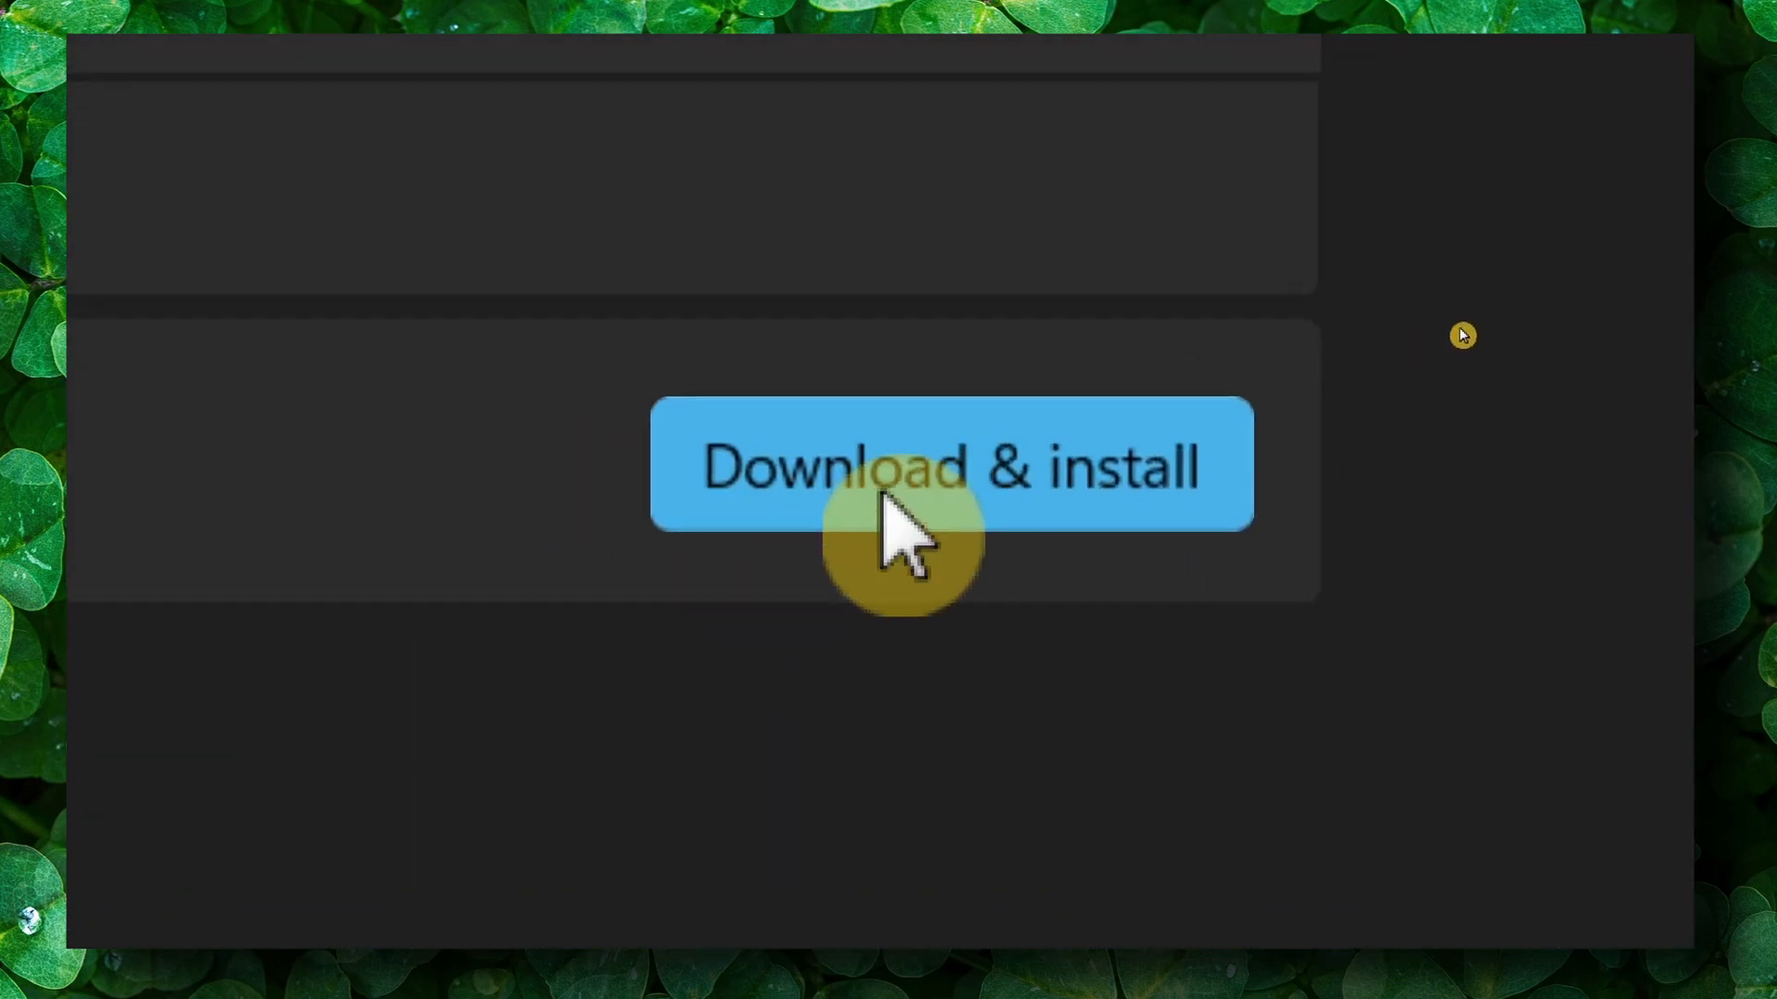
click(950, 465)
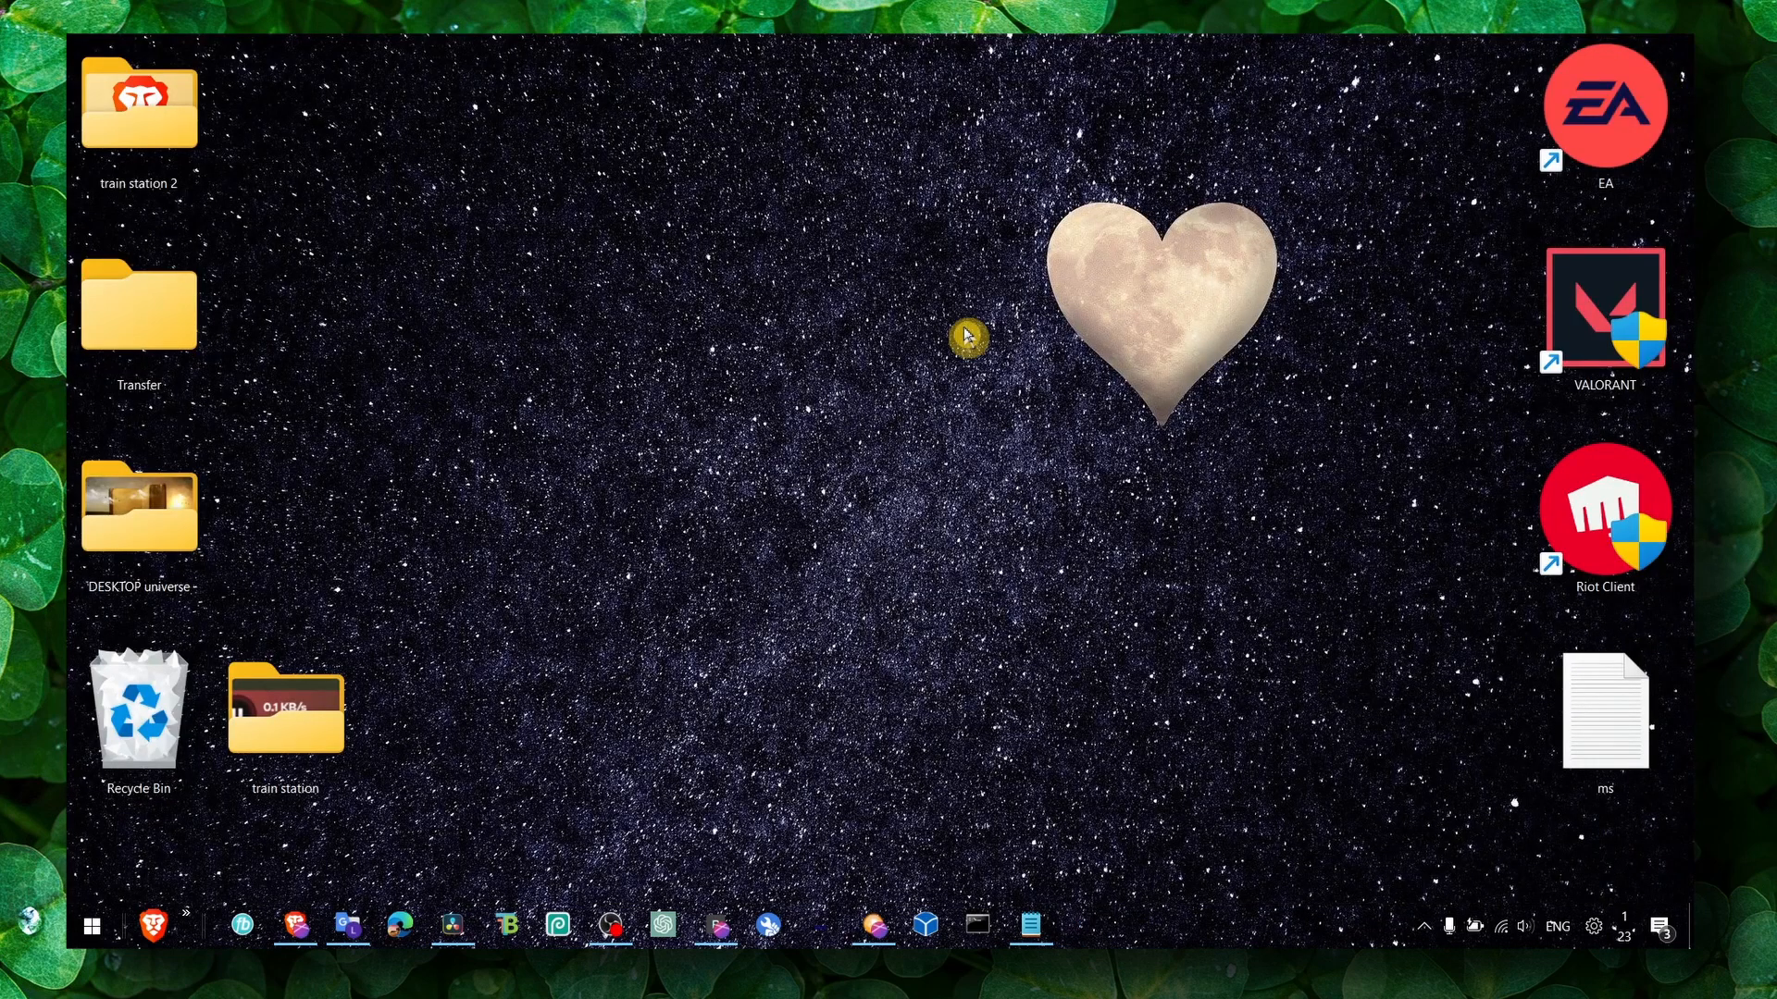